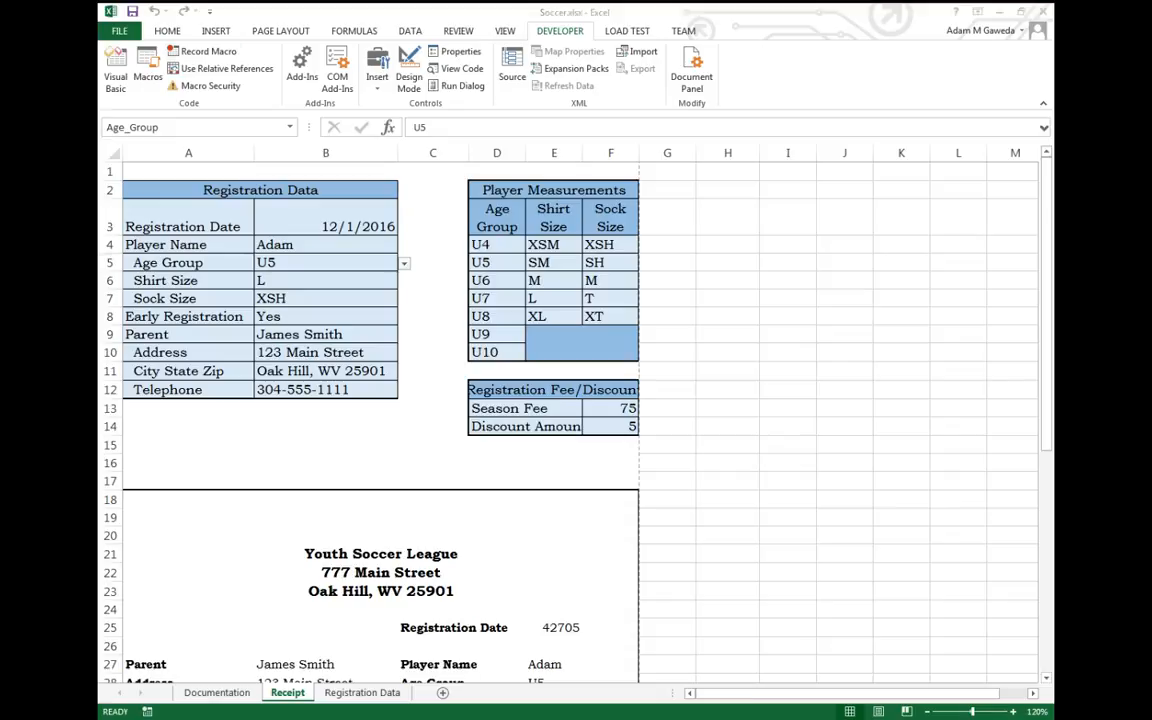
mouse_move(208, 52)
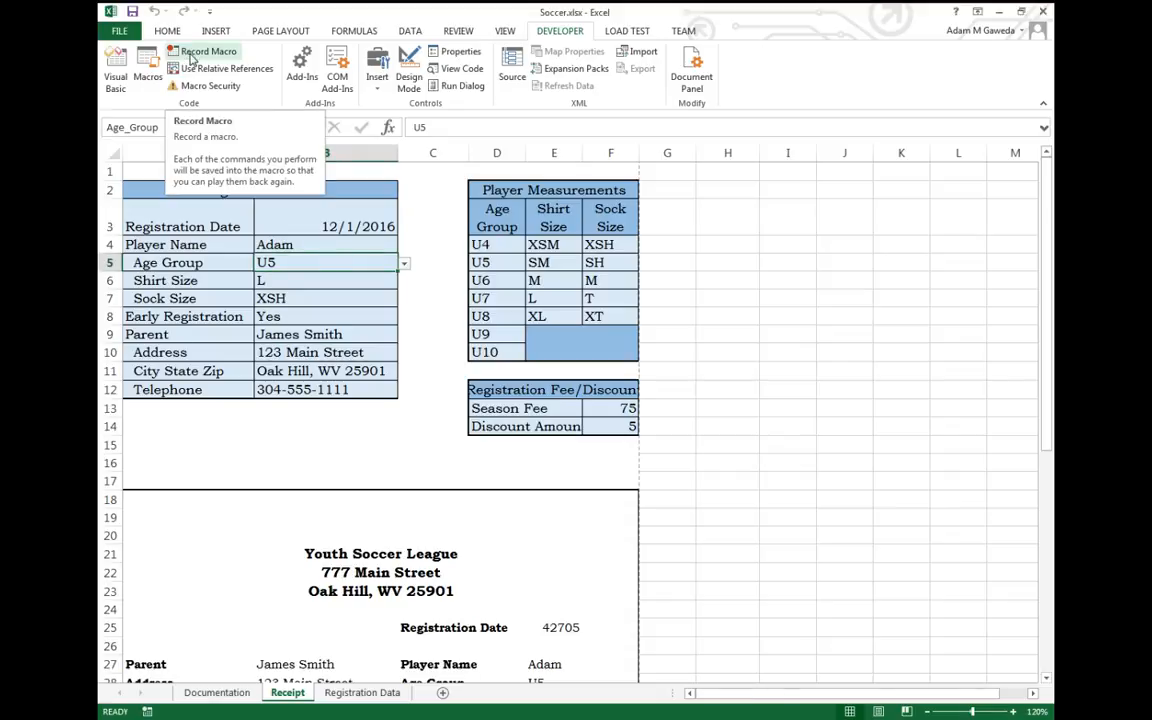
- Begin recording a macro named PDFReceipt with shortcut Ctrl+r, stored in This Workbook, after one abandoned attempt
left_click(208, 52)
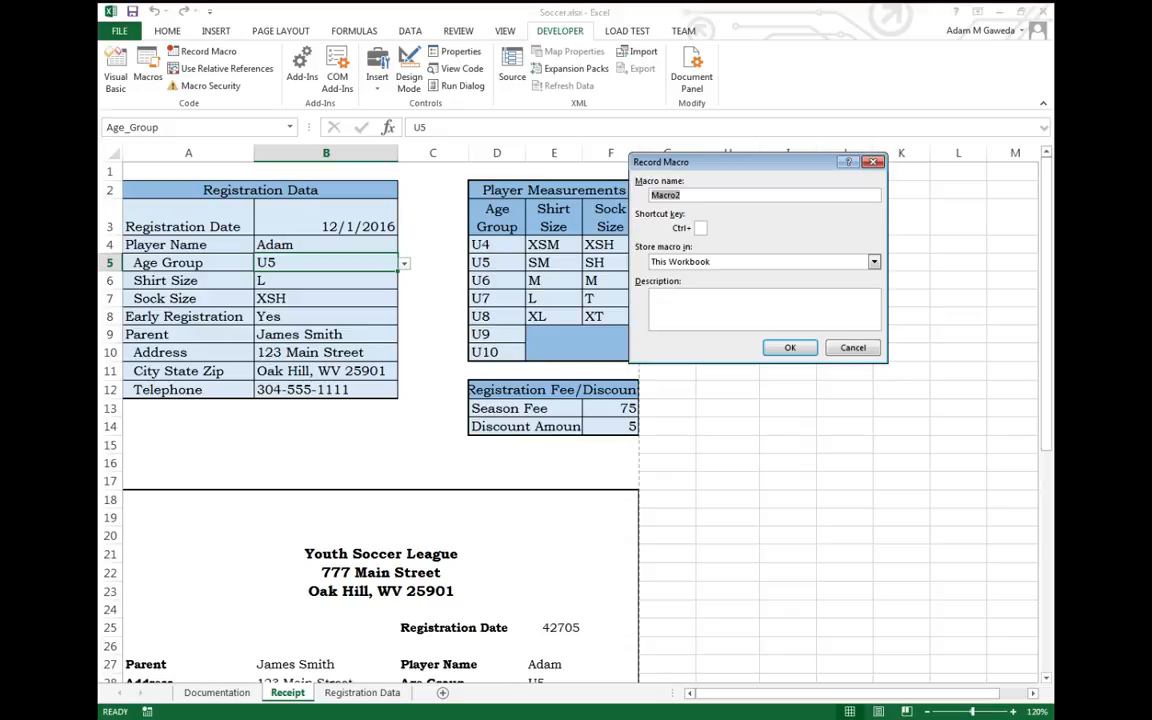
left_click(788, 348)
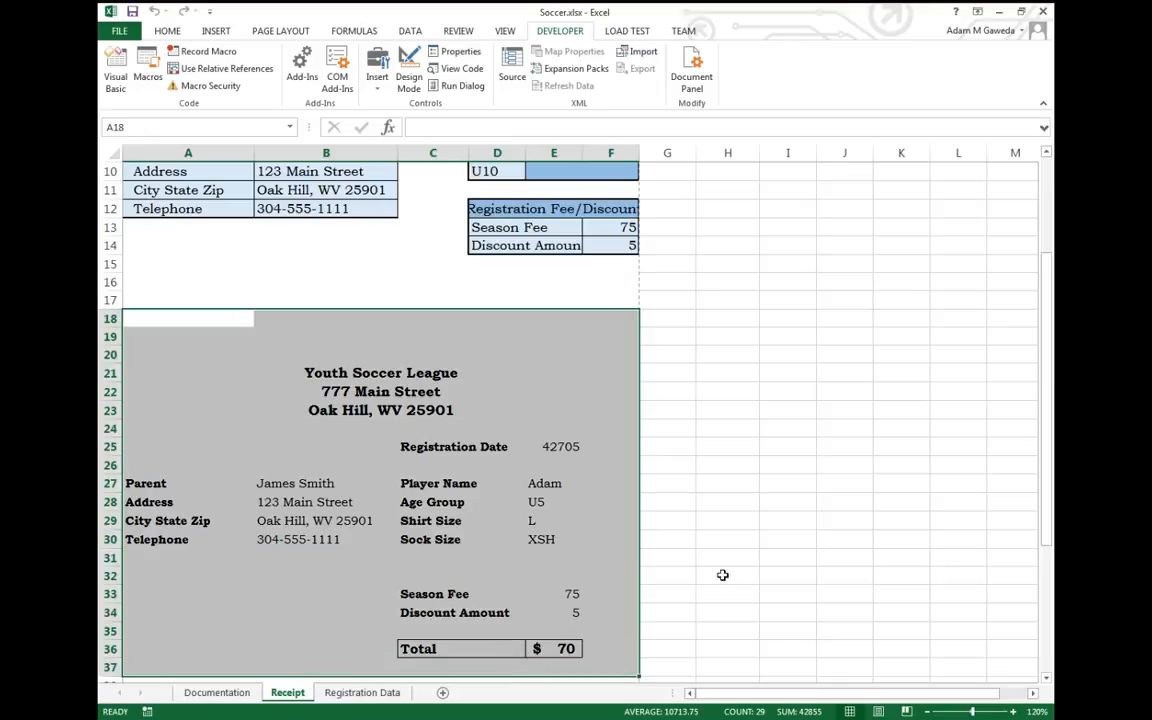
mouse_move(406, 456)
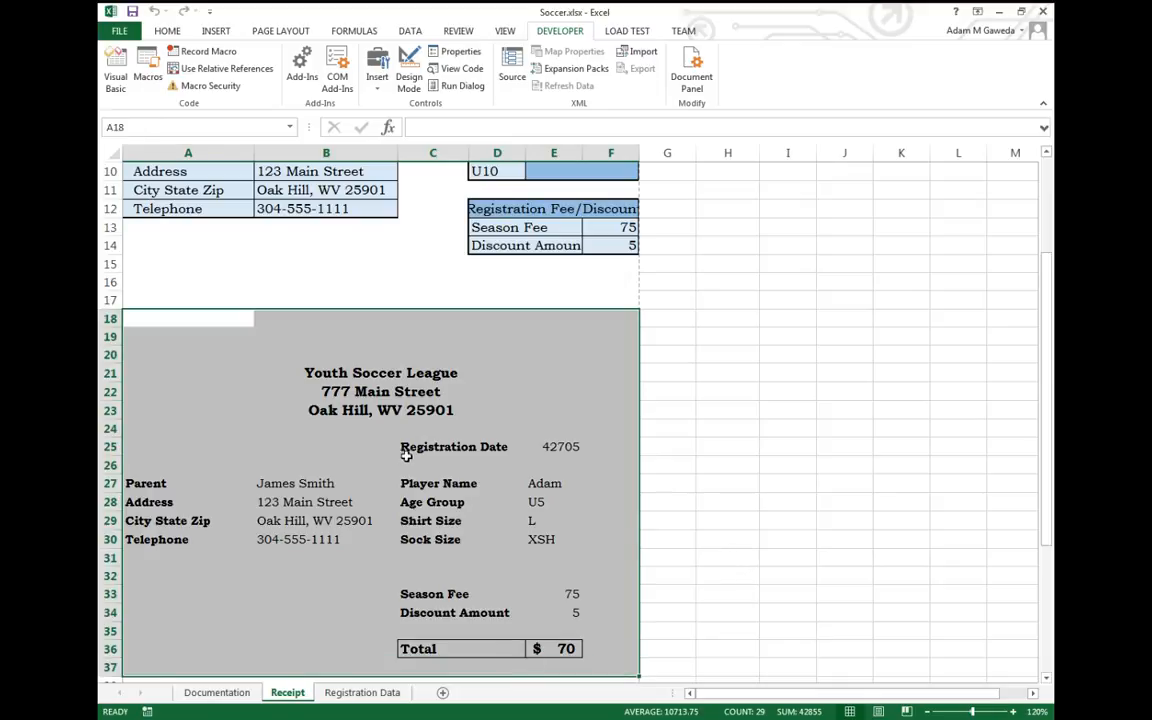
mouse_move(180, 322)
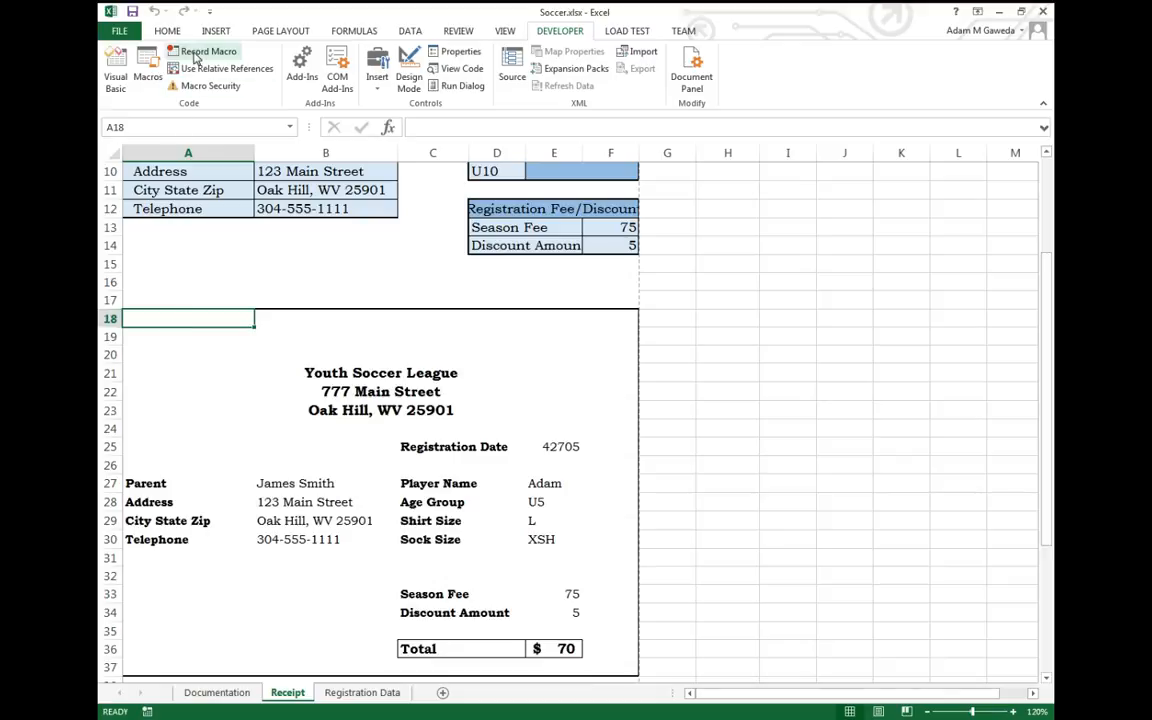
mouse_move(208, 52)
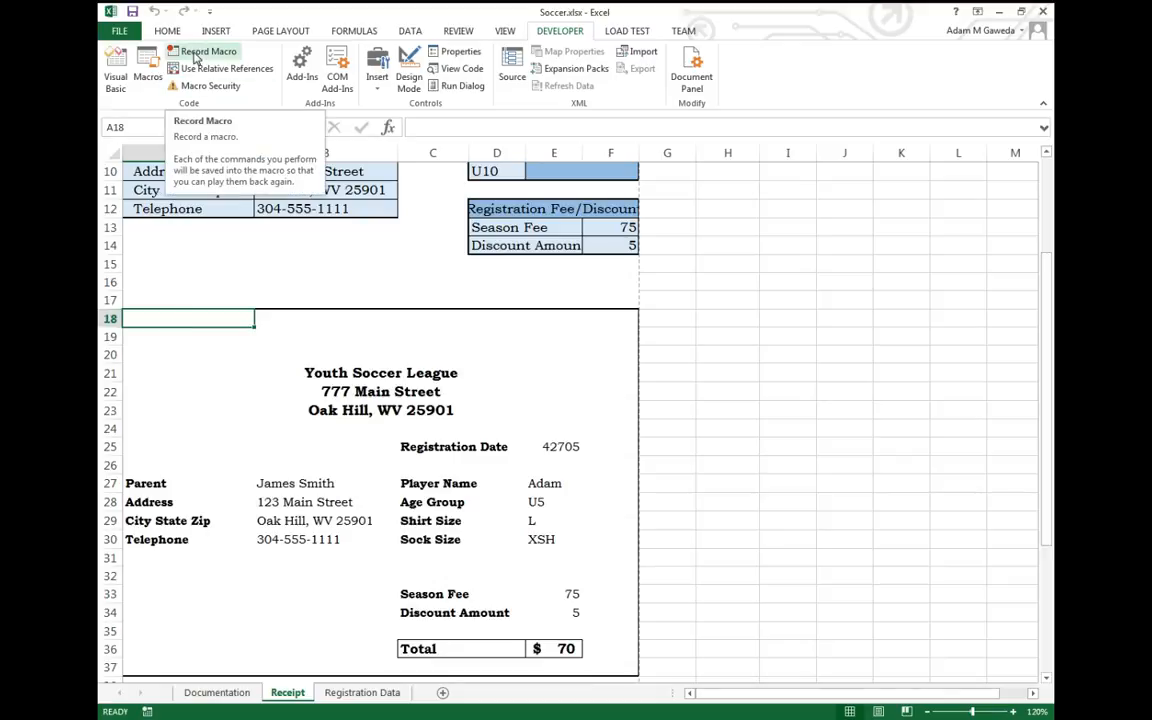
left_click(208, 52)
type("PDFReceipt")
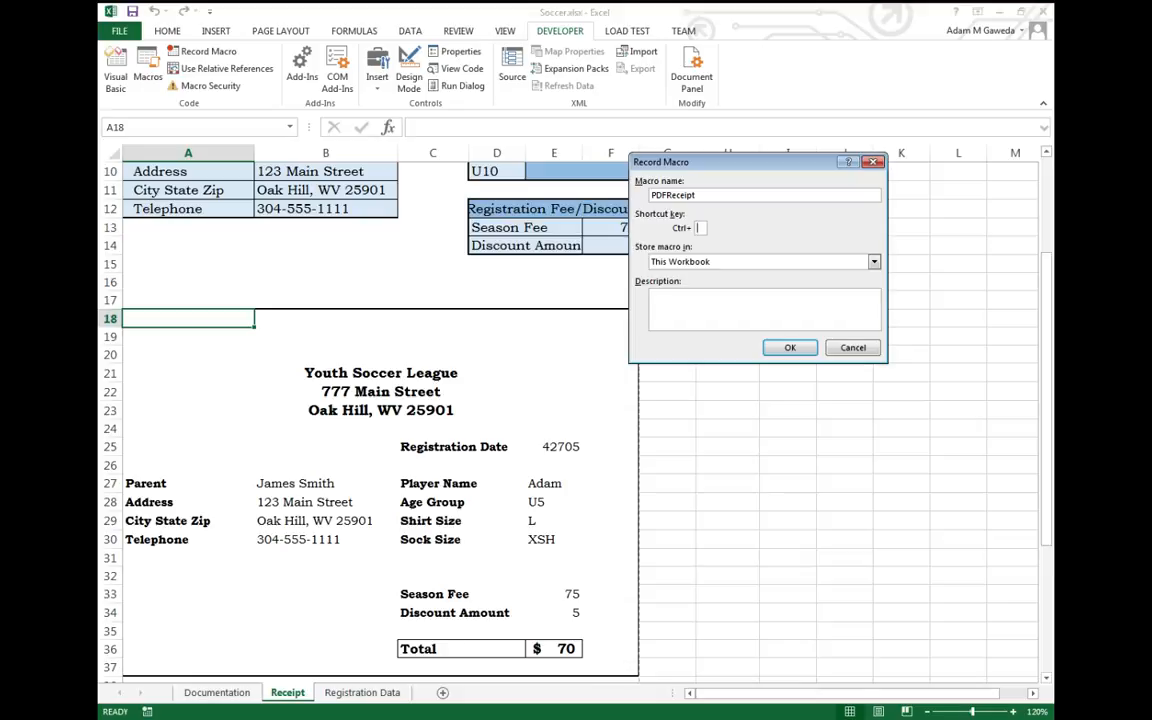
type("r")
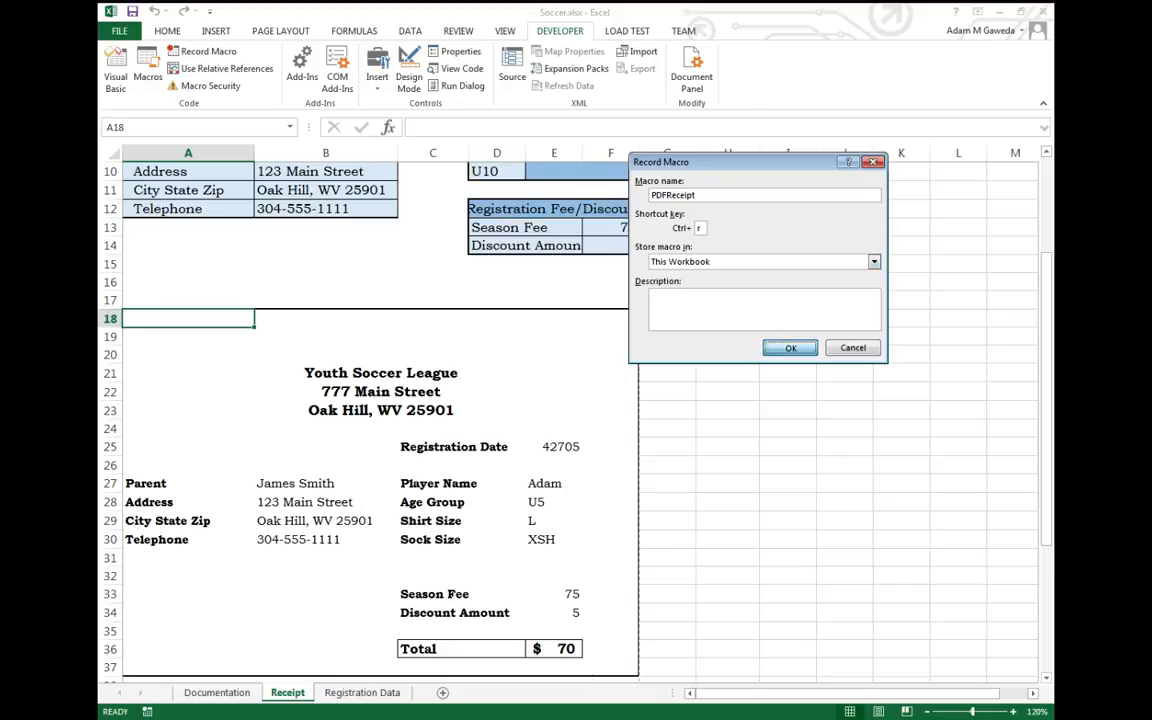
- Start the PDFReceipt recording and select the receipt block A18:F36
left_click(790, 348)
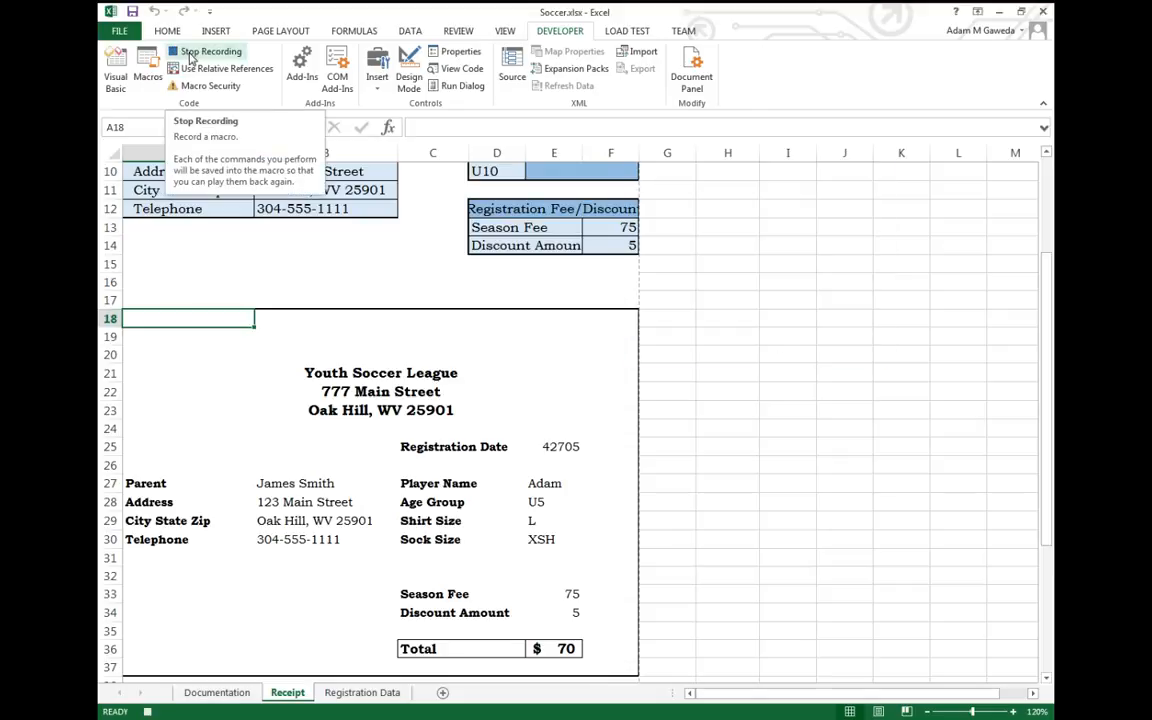
mouse_move(300, 336)
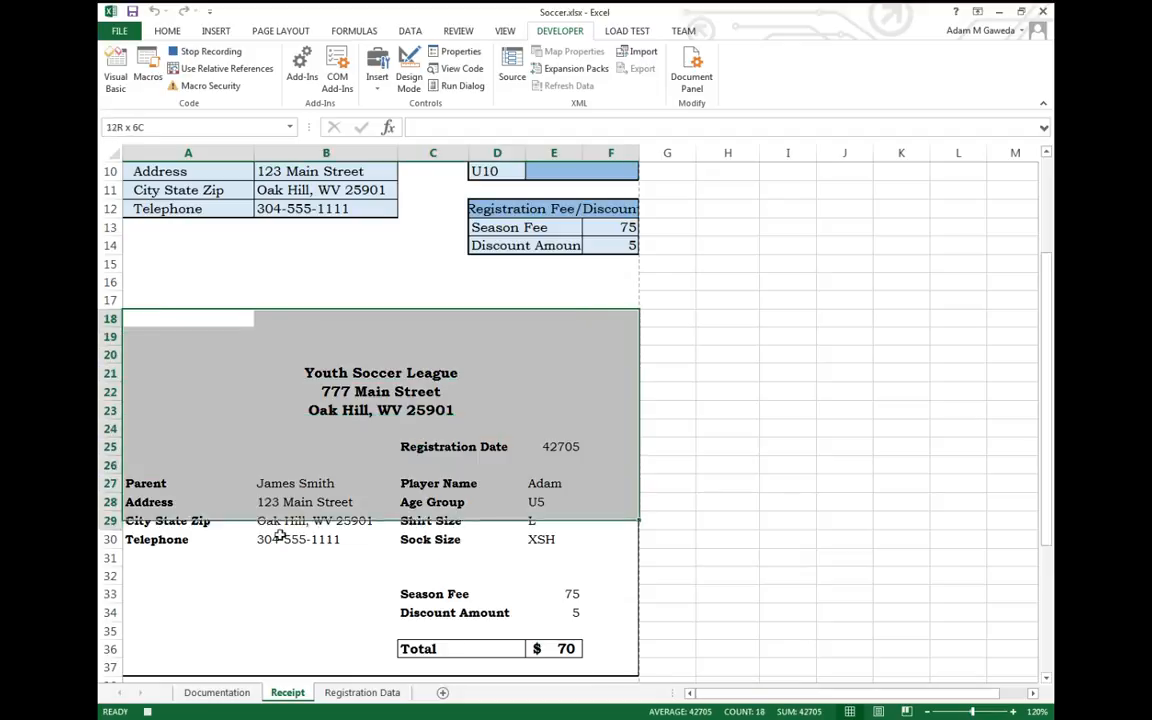
left_click(188, 336)
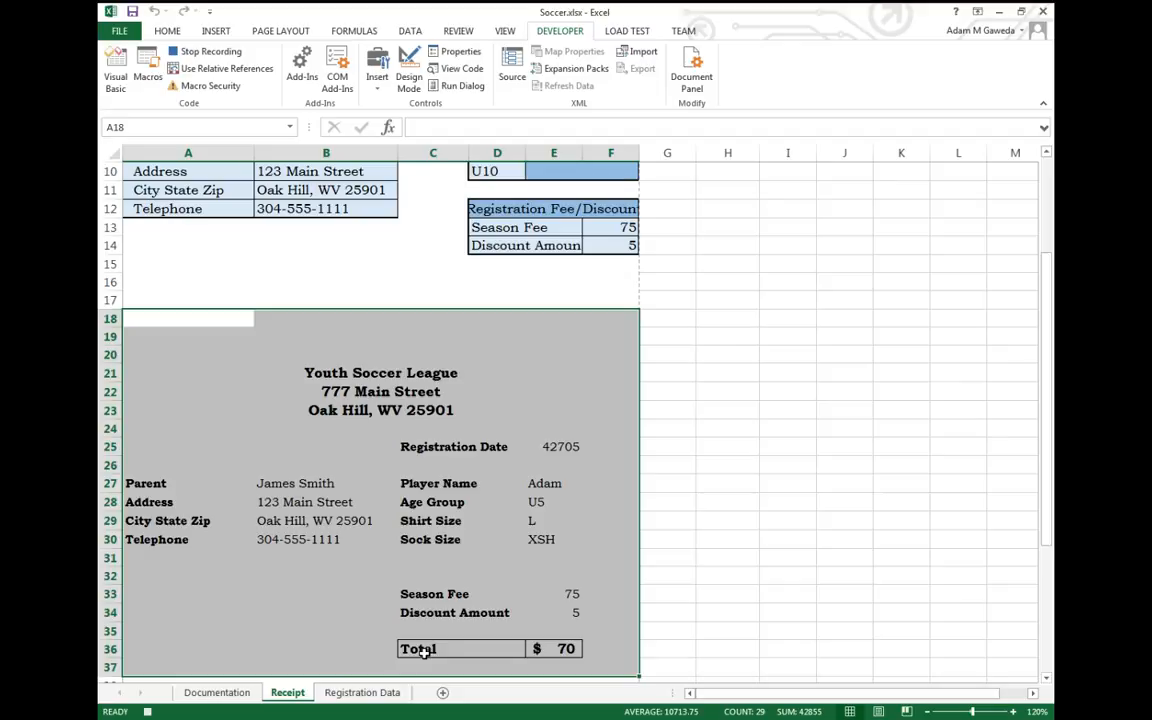
scroll("down", 3)
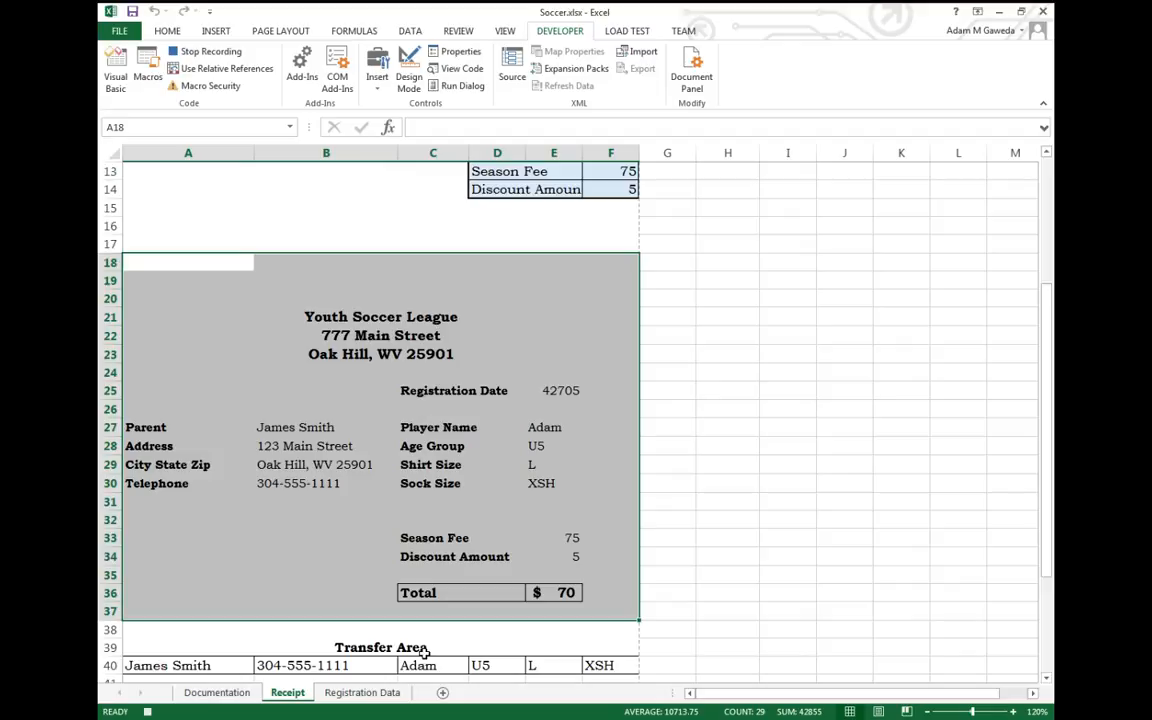
mouse_move(416, 412)
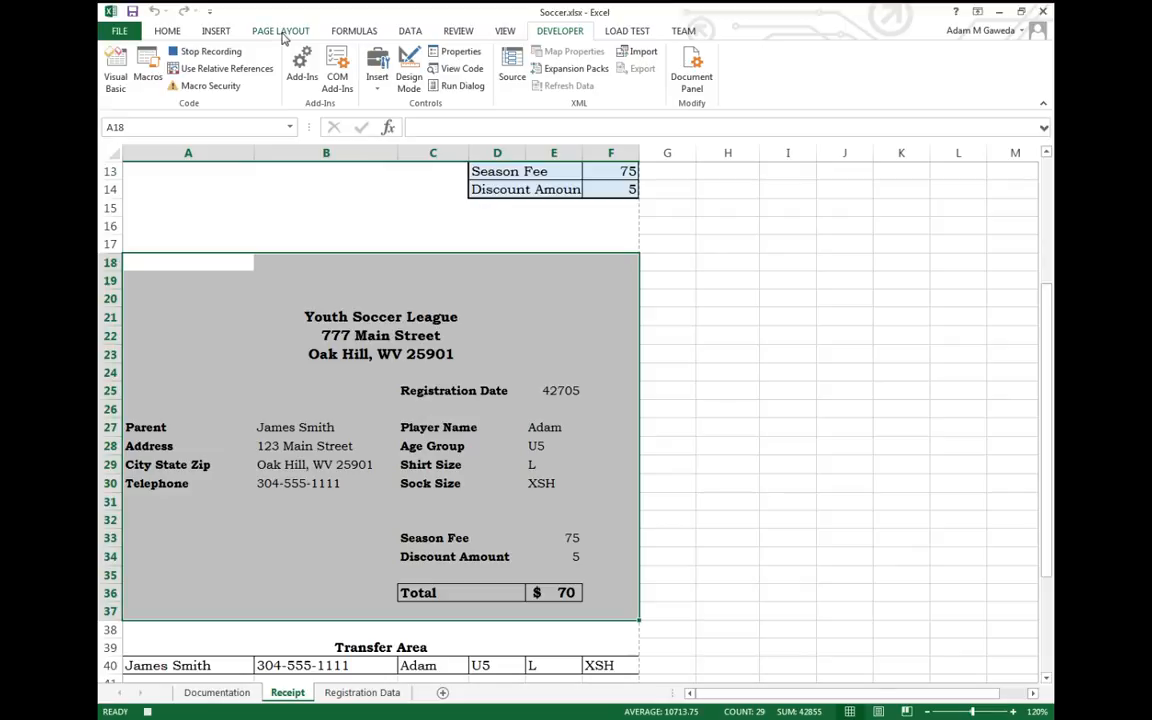
- Make the selected receipt block (rows 18-36) the sheet's print area via Page Layout
left_click(280, 32)
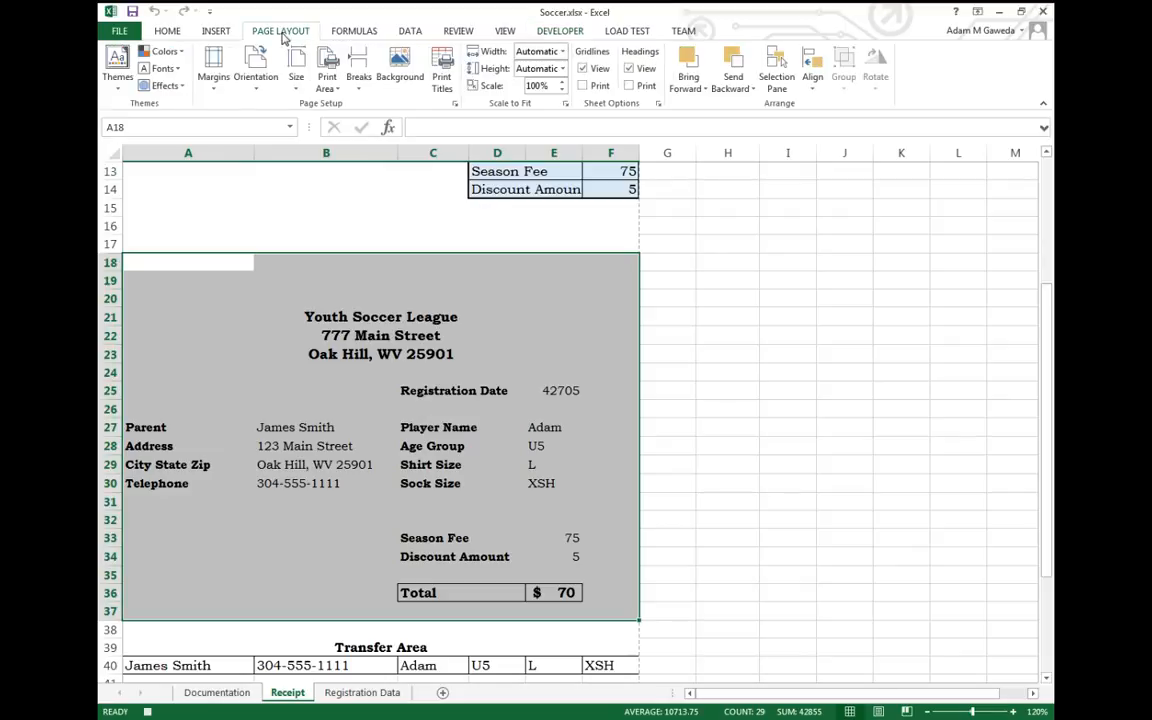
mouse_move(328, 68)
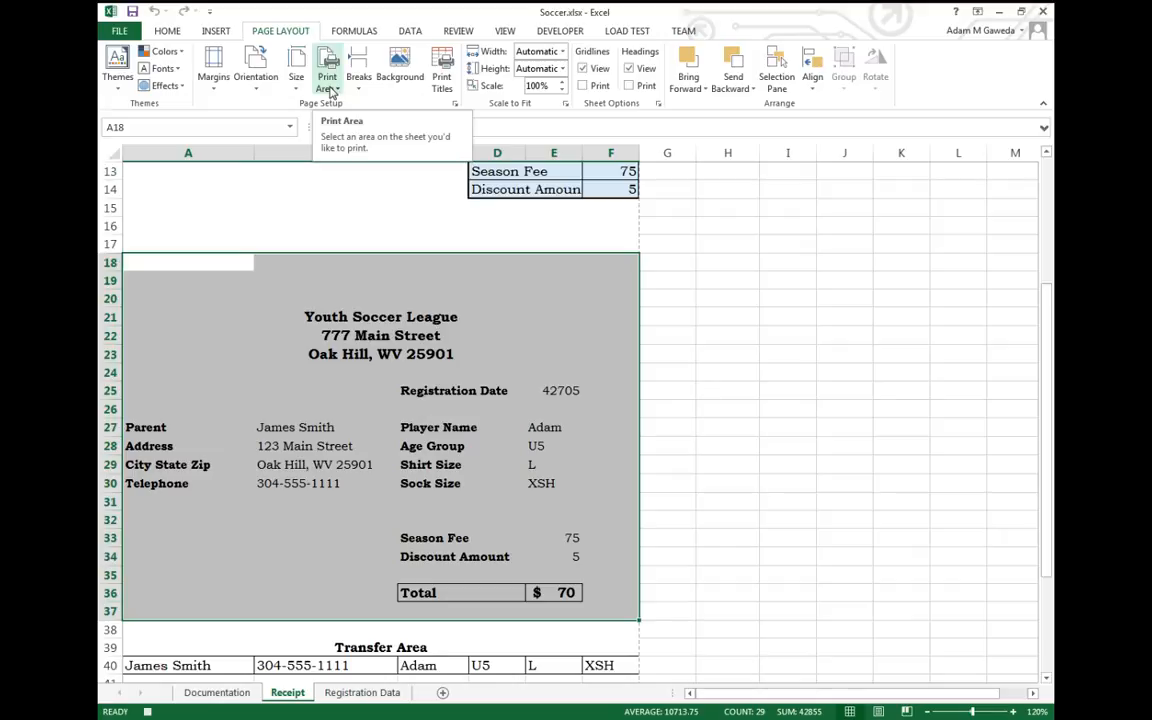
left_click(328, 64)
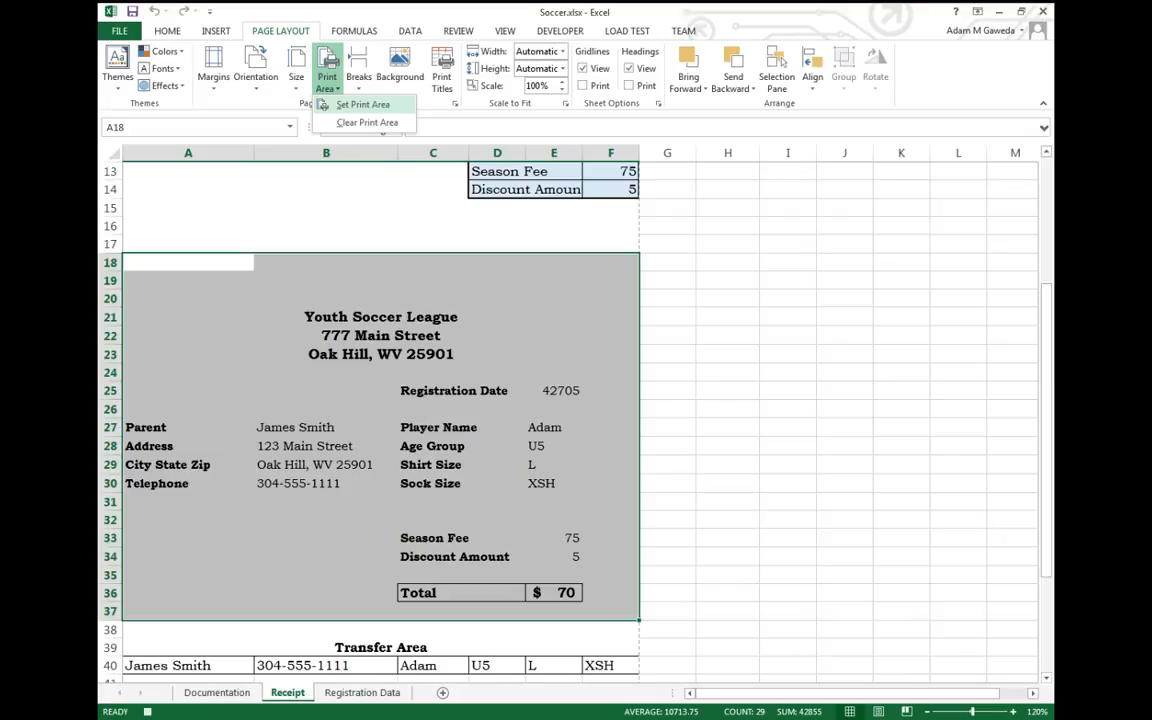
left_click(362, 104)
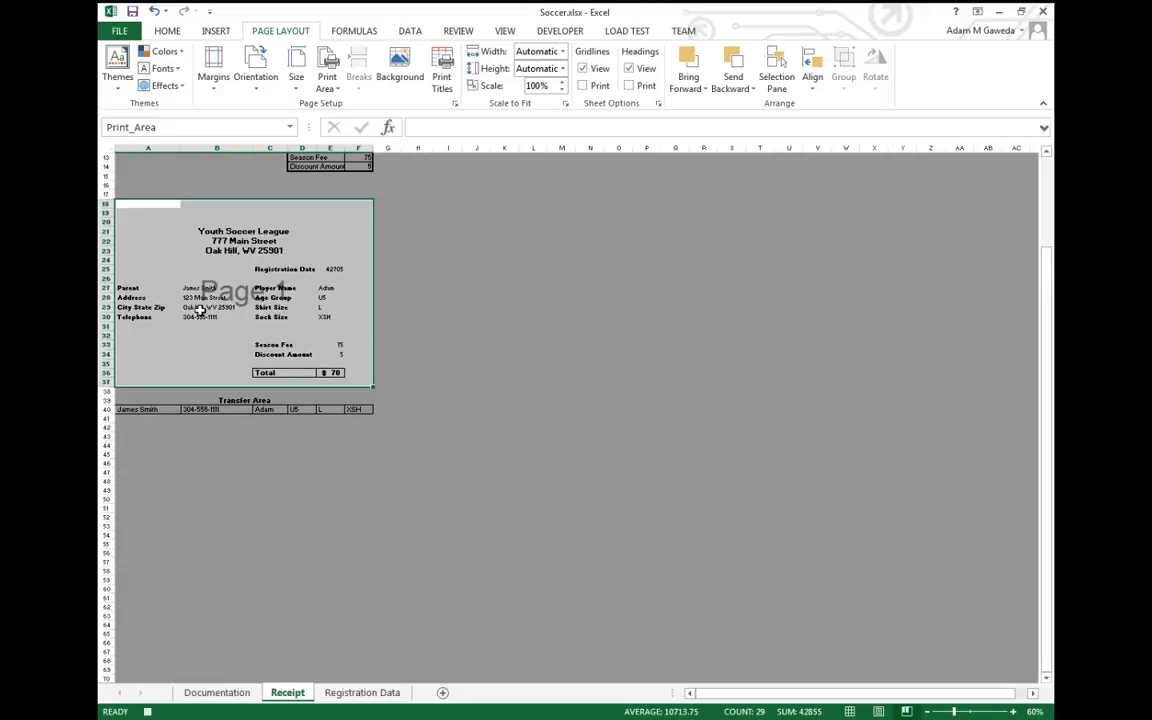
mouse_move(242, 224)
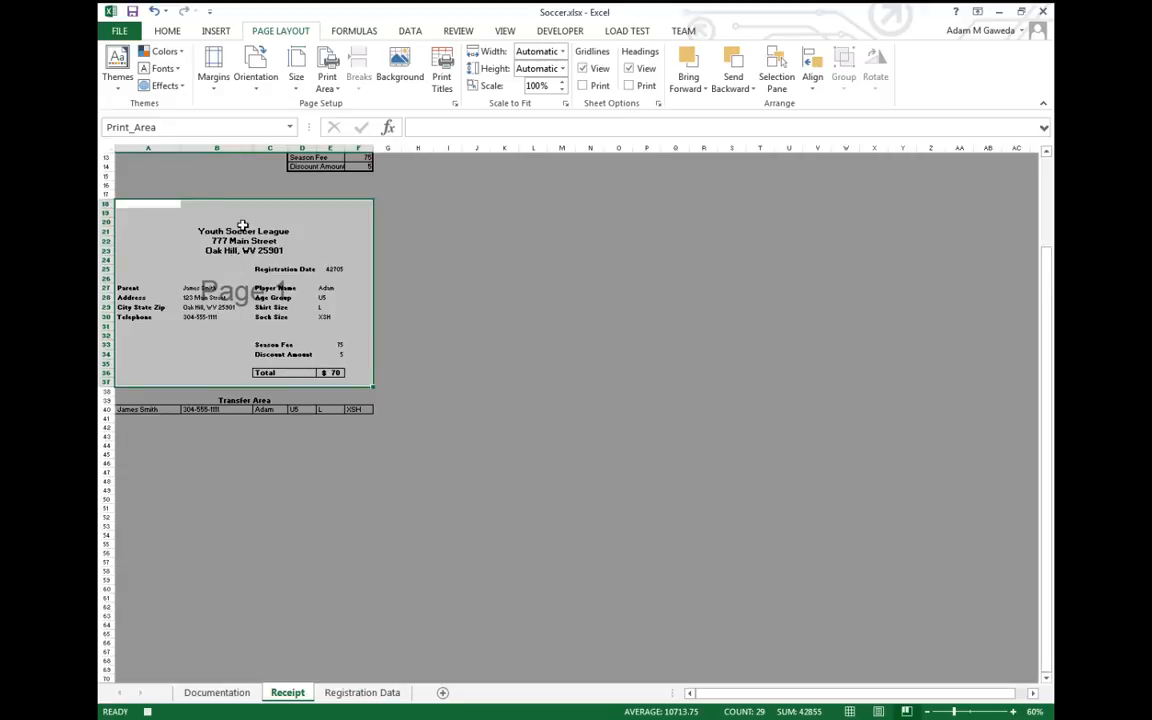
mouse_move(844, 700)
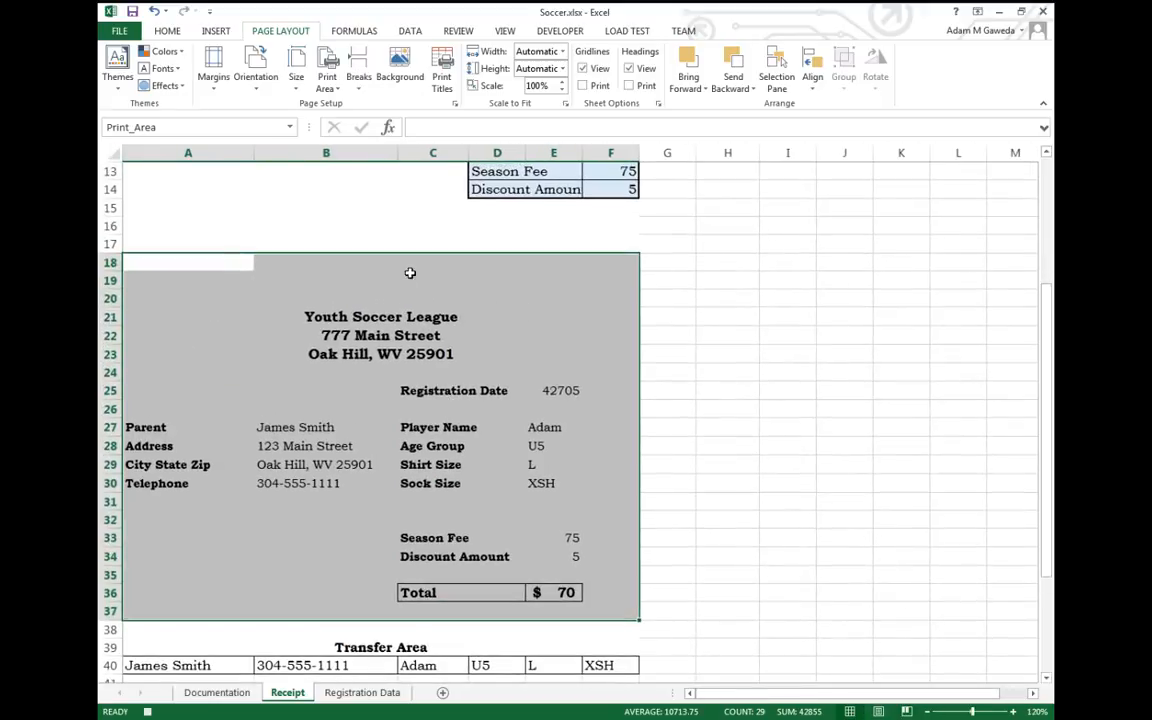
mouse_move(536, 468)
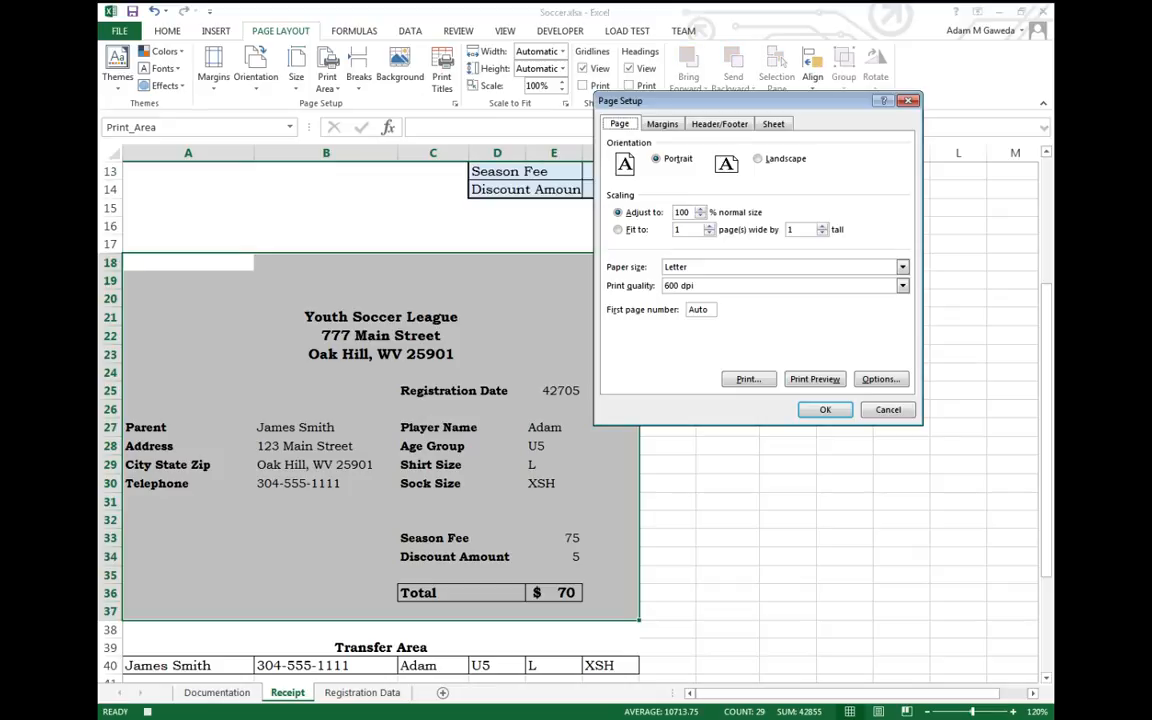
- In Page Setup, center the receipt horizontally and add the custom header 'Registration Receipt'
left_click(660, 124)
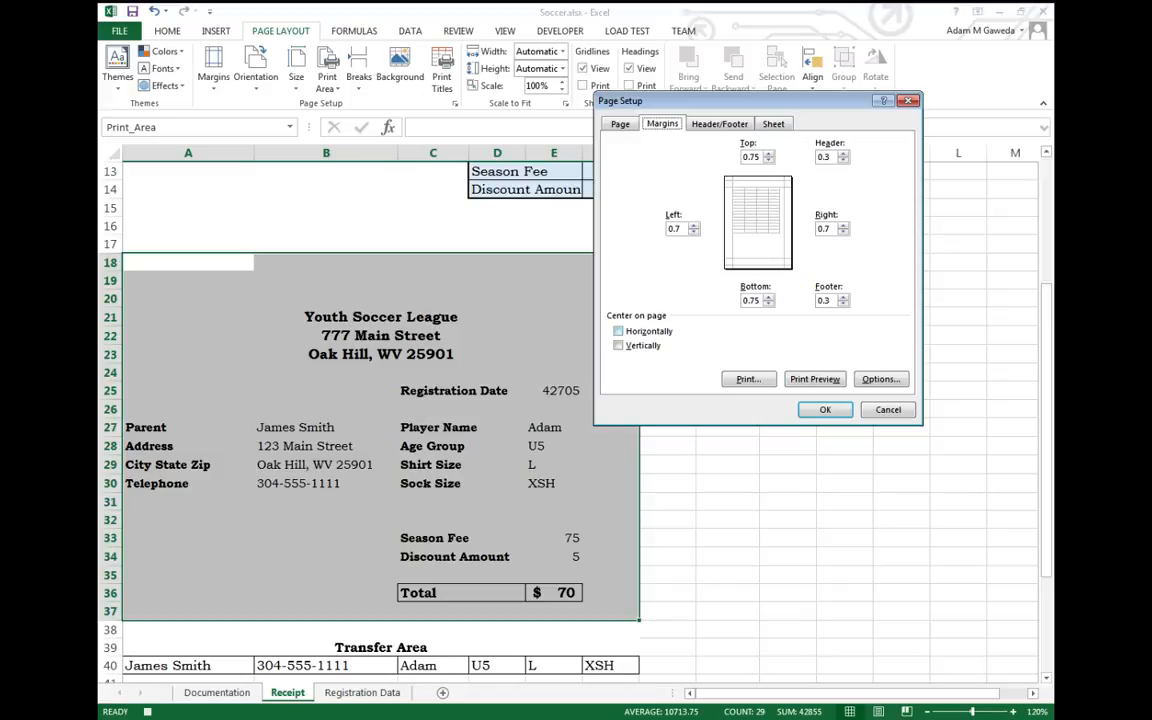
left_click(618, 332)
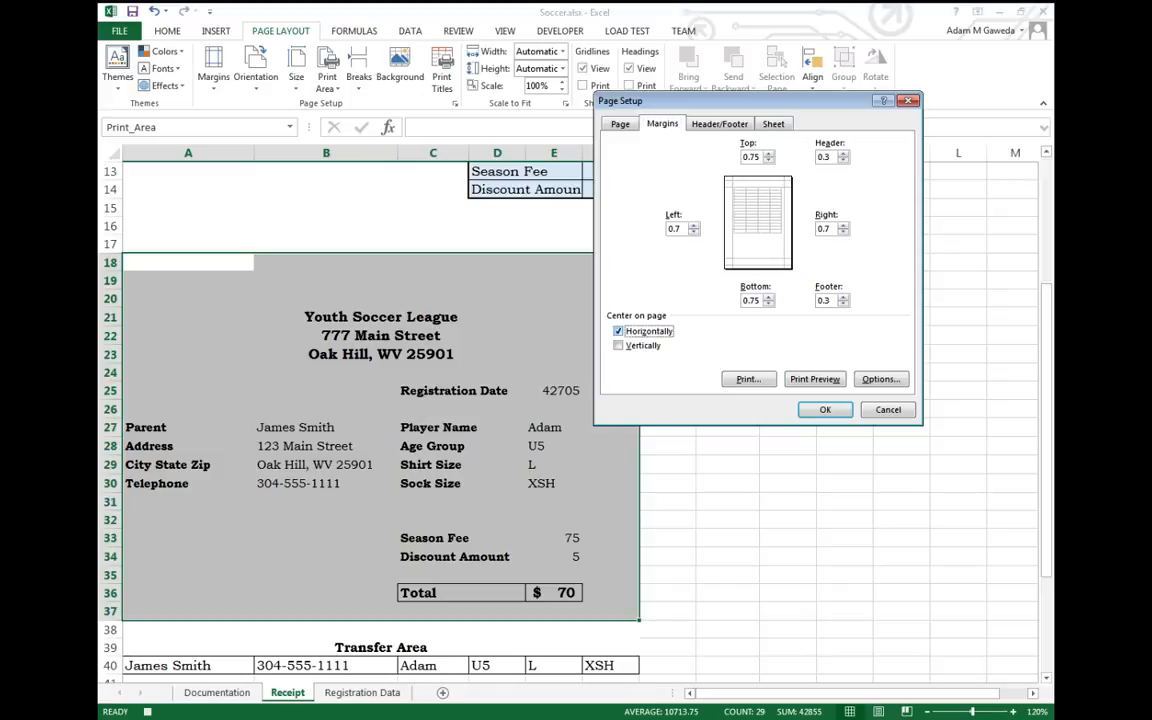
left_click(720, 124)
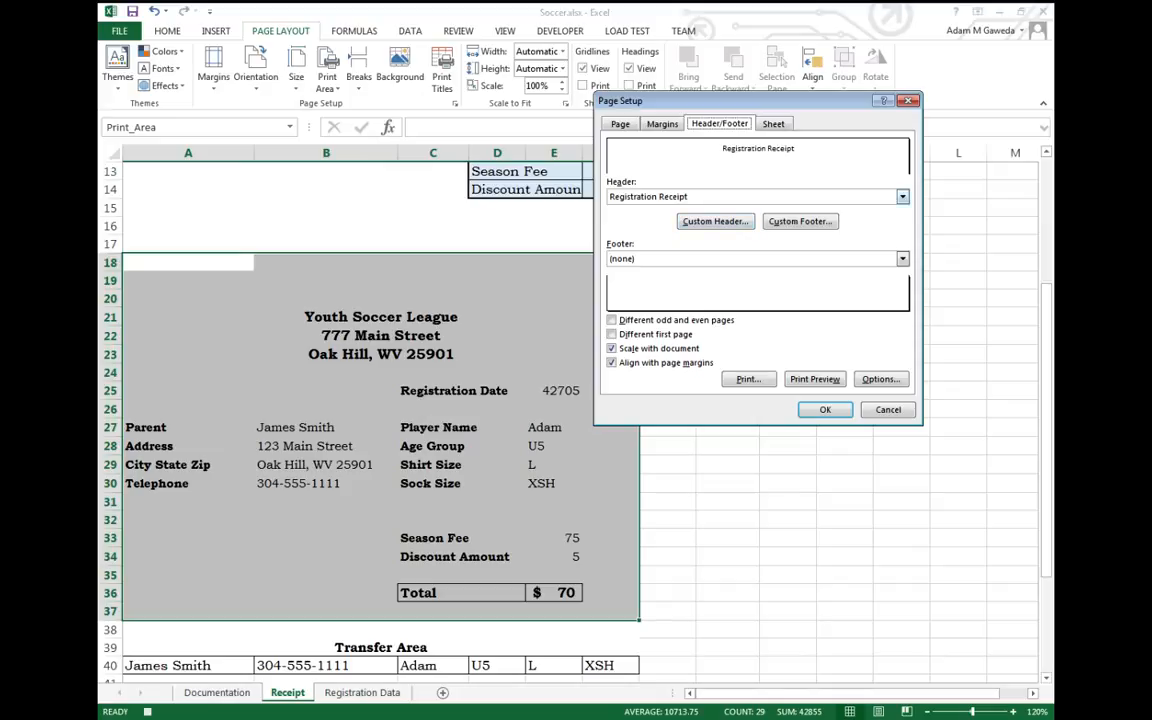
left_click(714, 220)
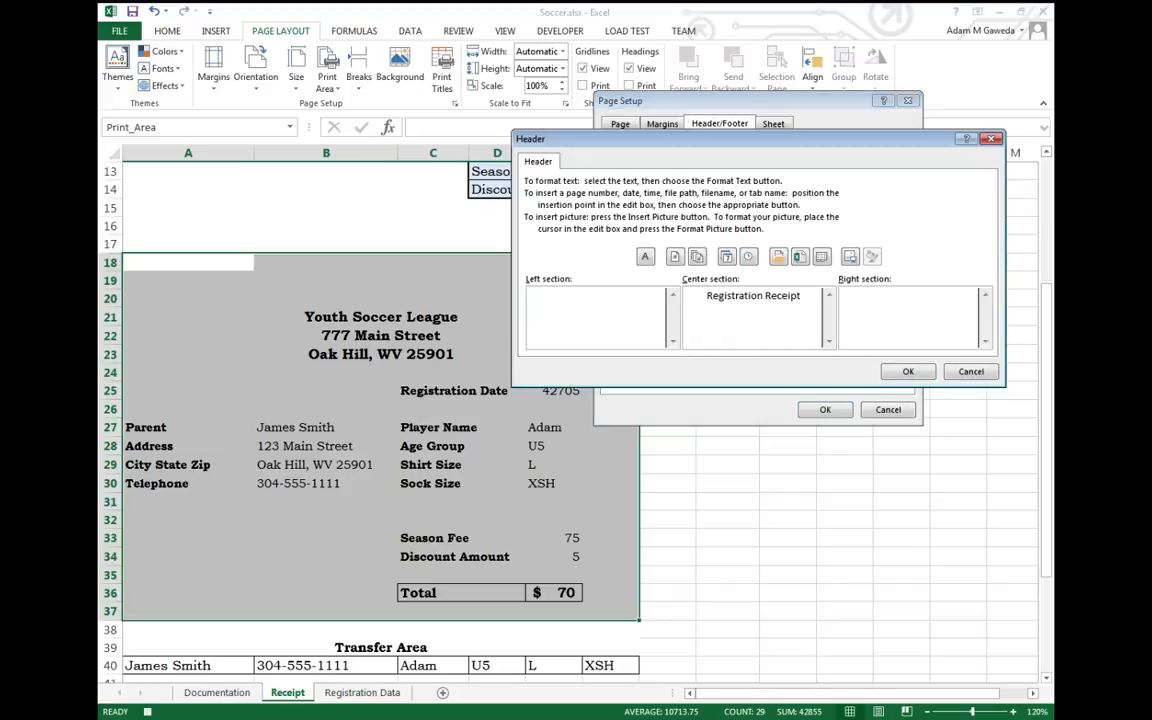
left_click(908, 370)
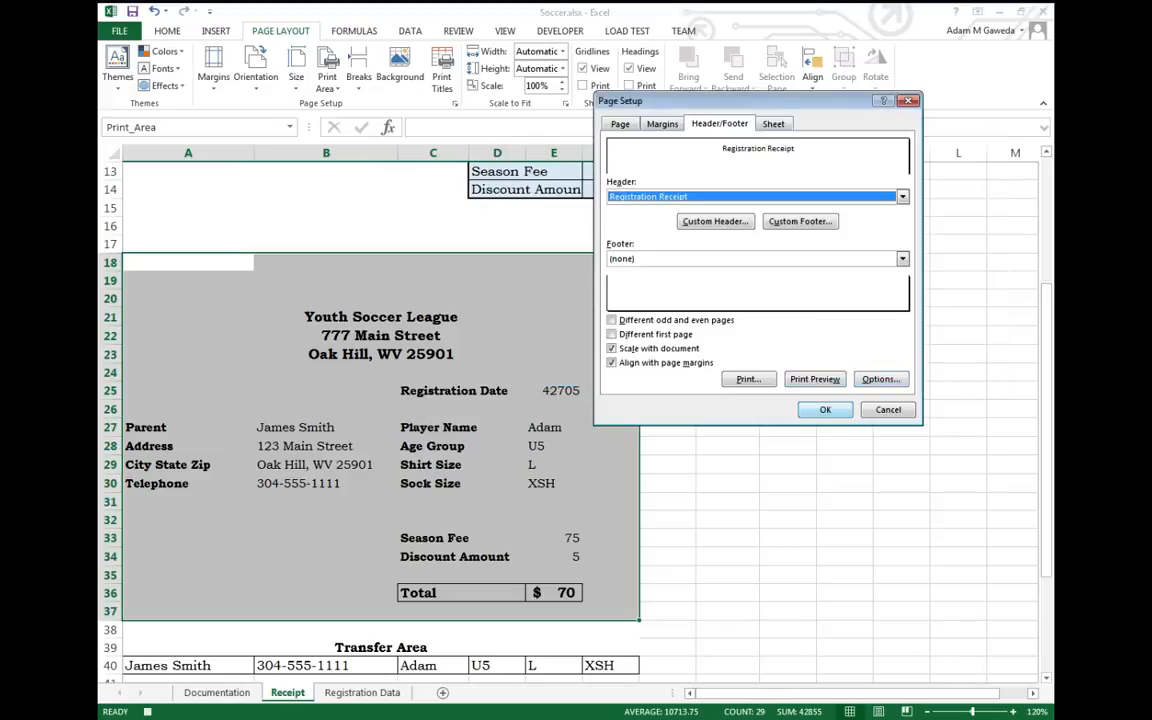
left_click(824, 408)
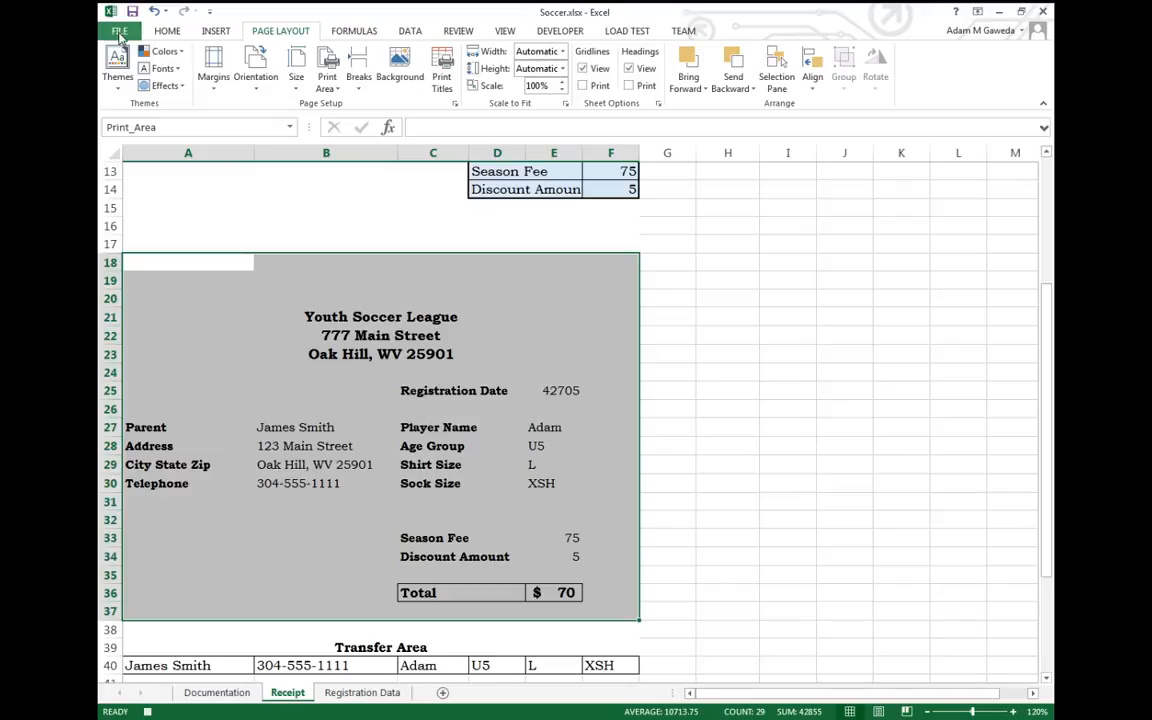
- Export the receipt as Receipt.pdf on the Desktop, view it in Adobe Reader, then close the PDF
left_click(120, 30)
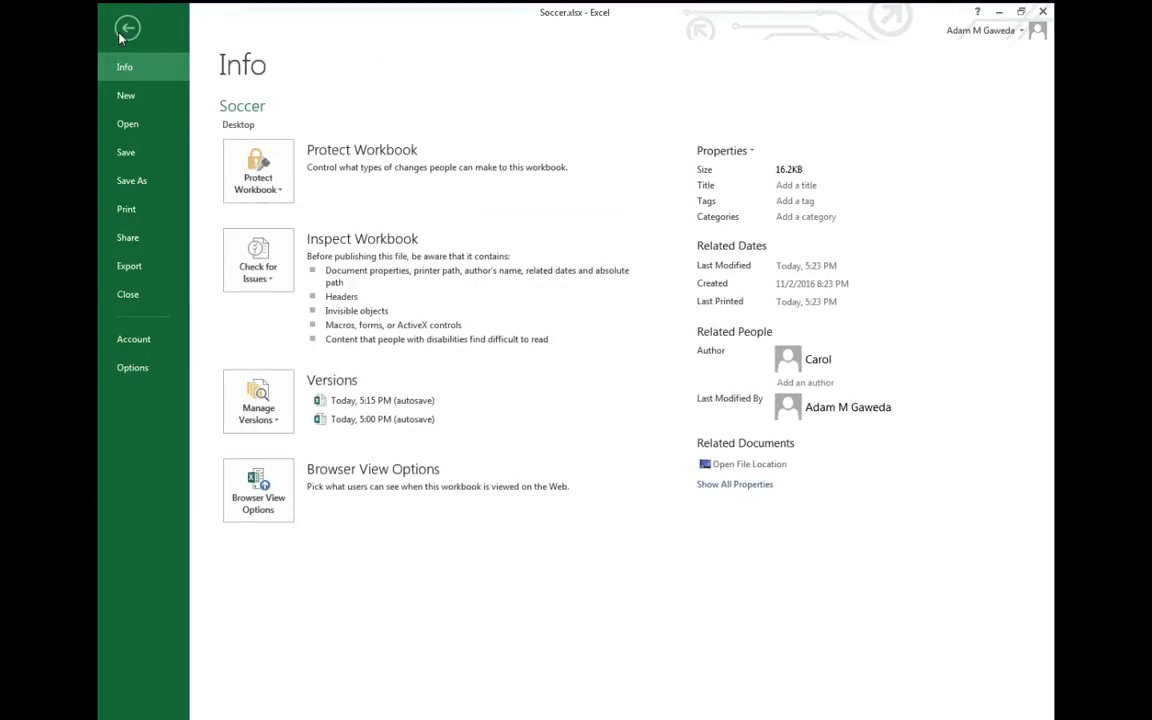
left_click(128, 264)
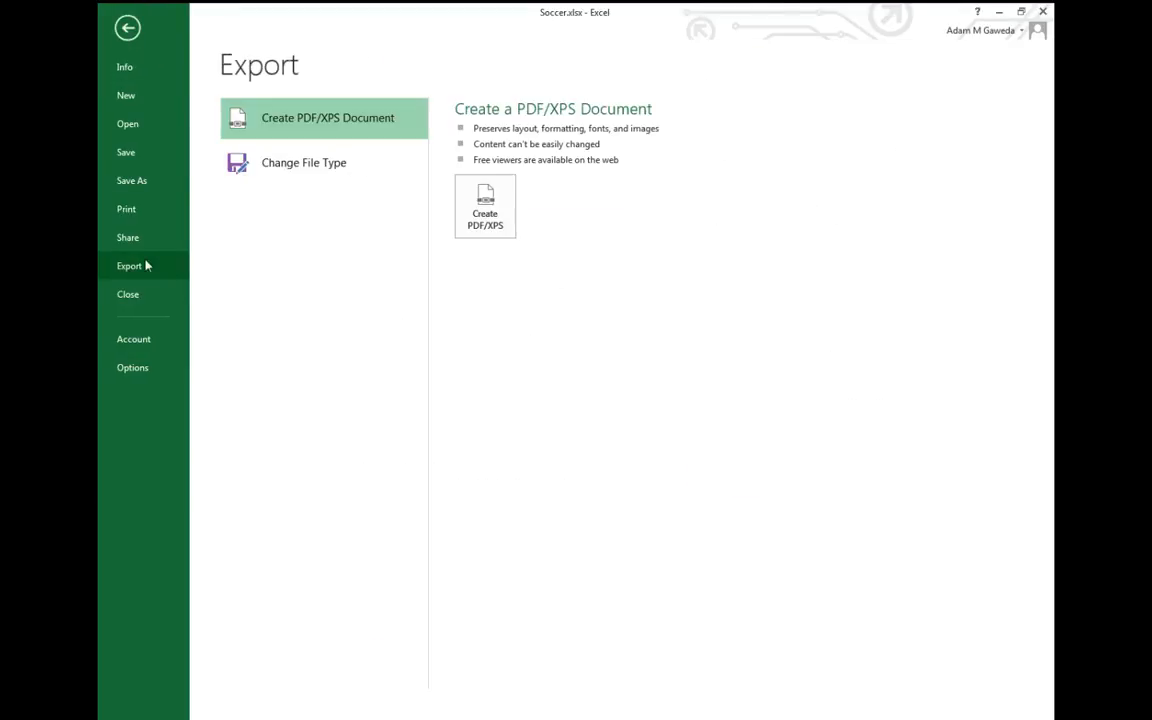
mouse_move(284, 132)
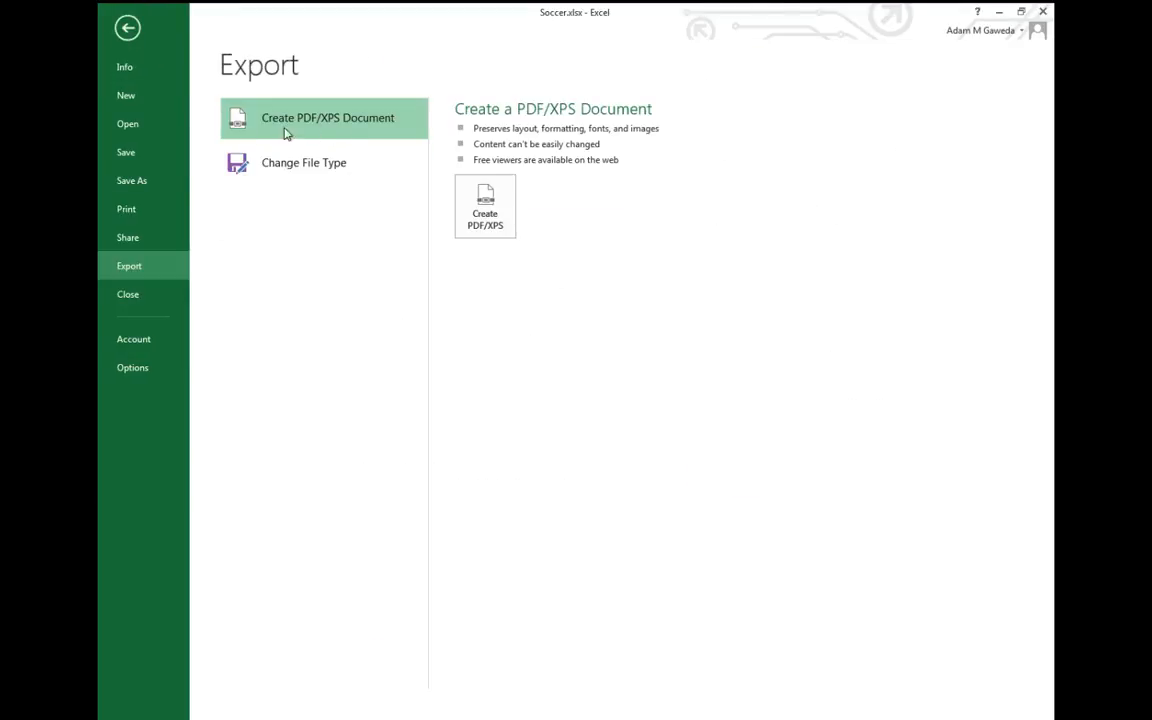
mouse_move(484, 206)
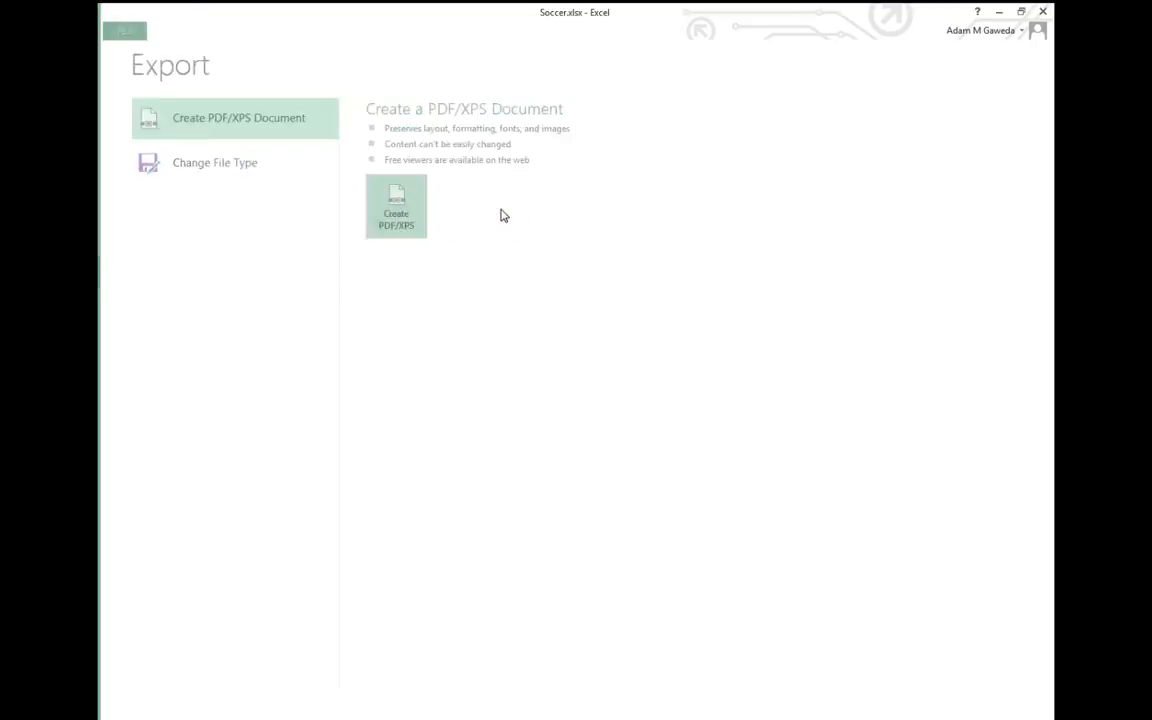
left_click(396, 204)
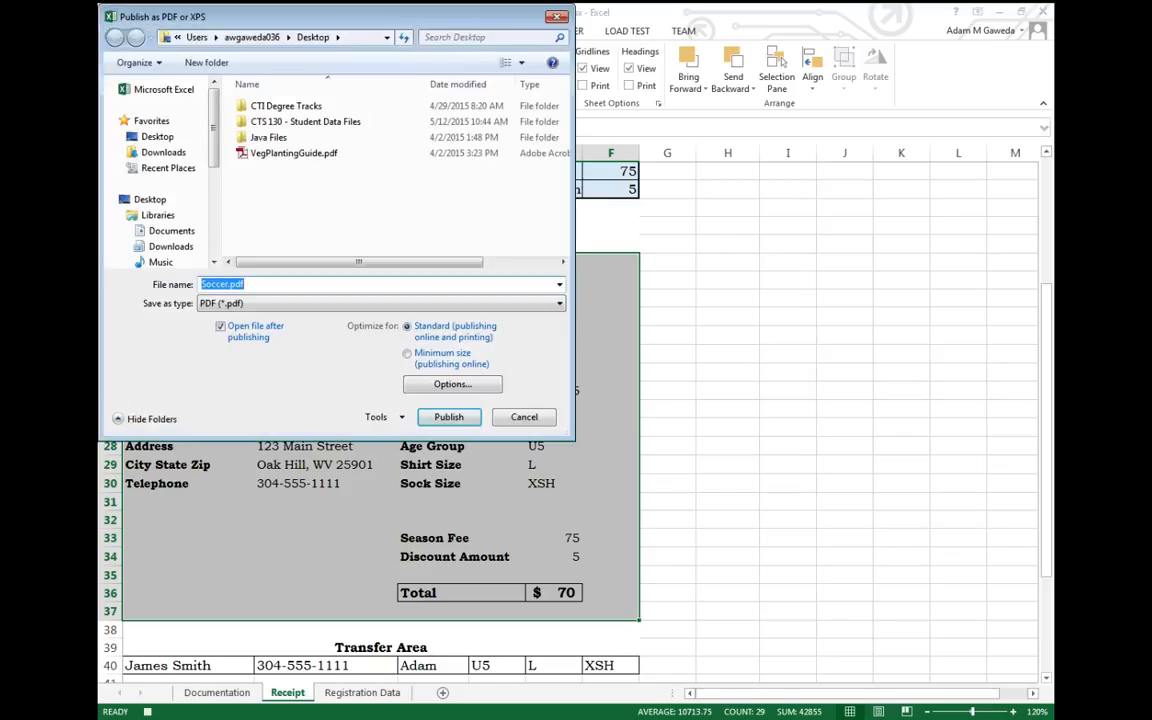
type("Rec")
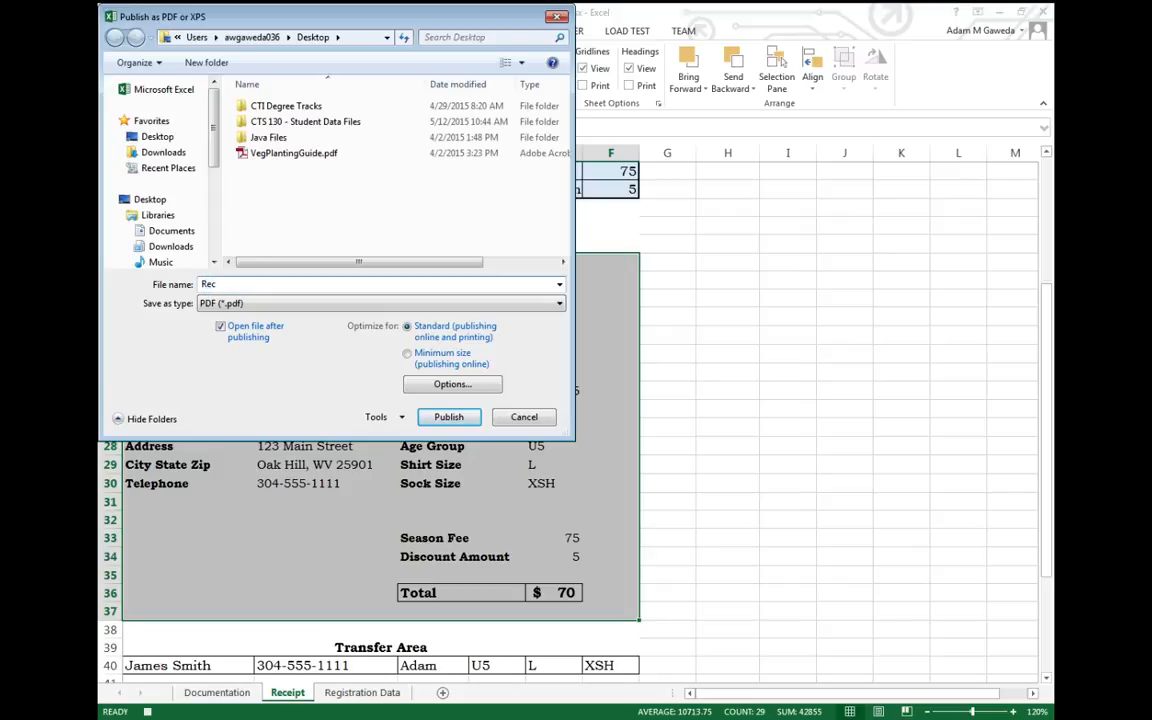
type("eipt")
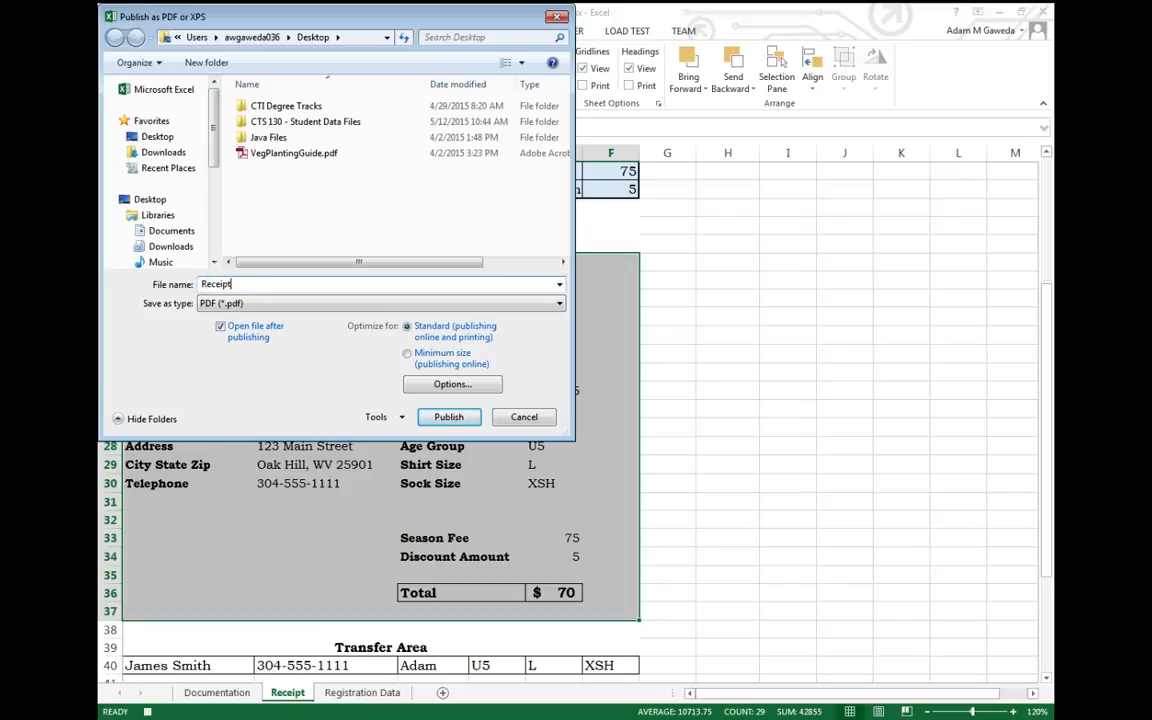
type(".pdf")
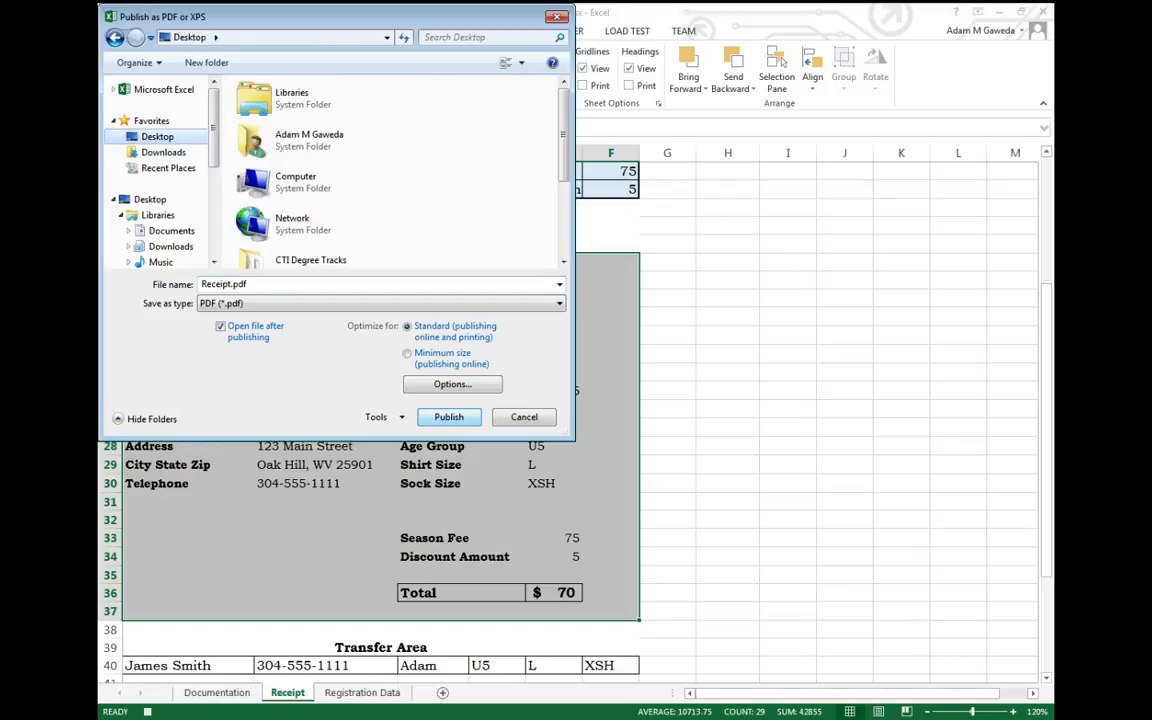
left_click(448, 418)
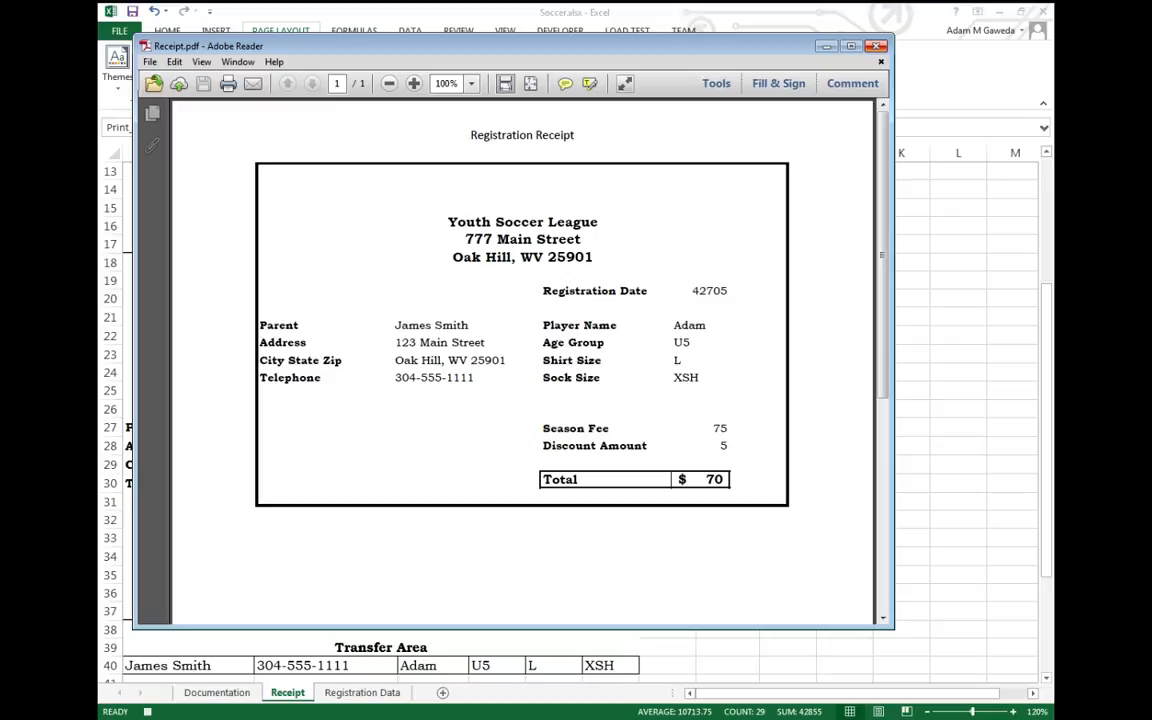
left_click(880, 46)
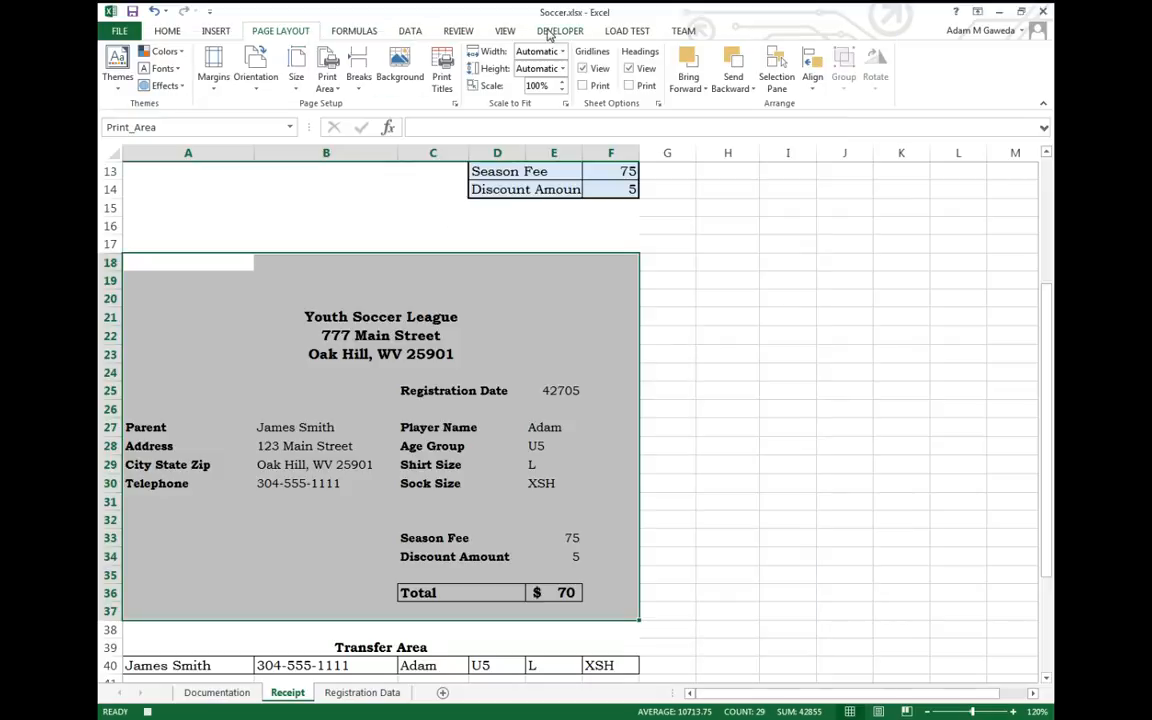
- Stop recording and confirm PDFReceipt appears in the workbook's macro list
left_click(560, 30)
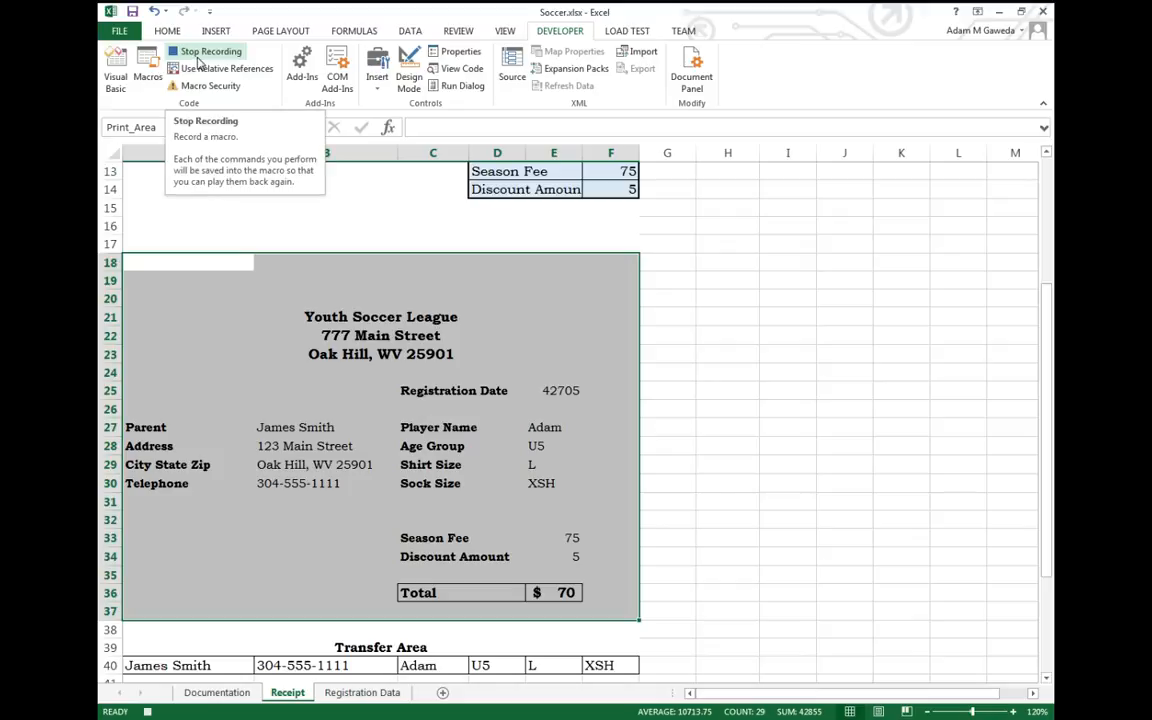
left_click(212, 52)
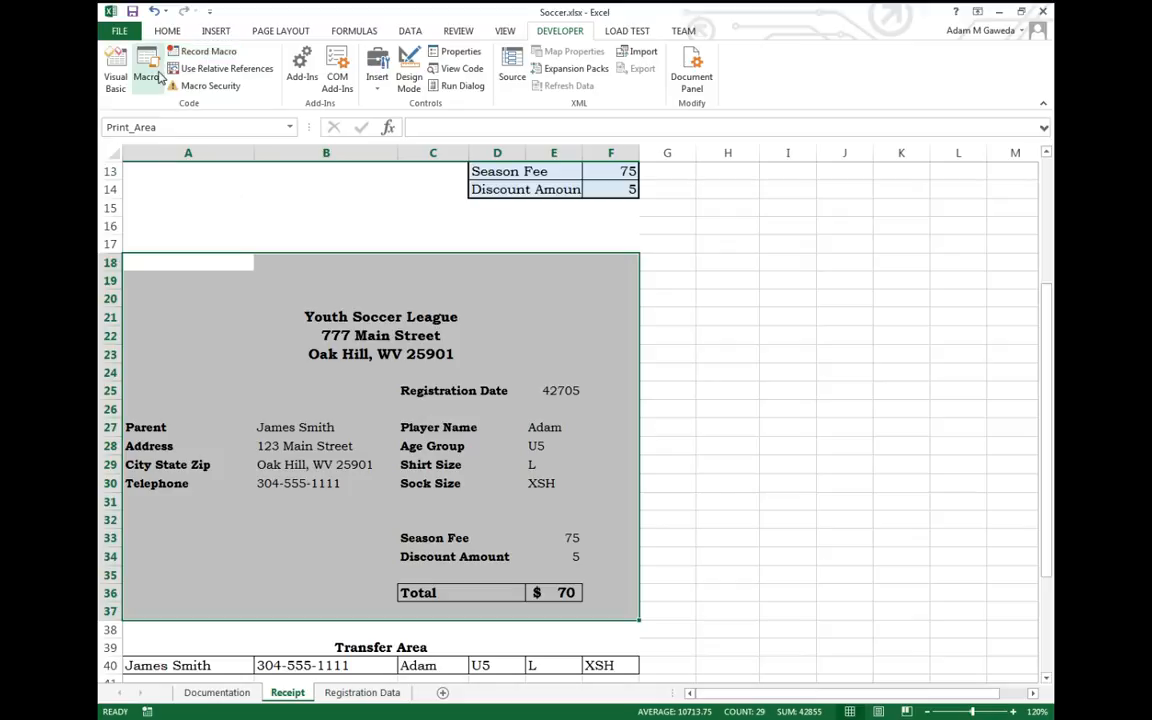
mouse_move(148, 70)
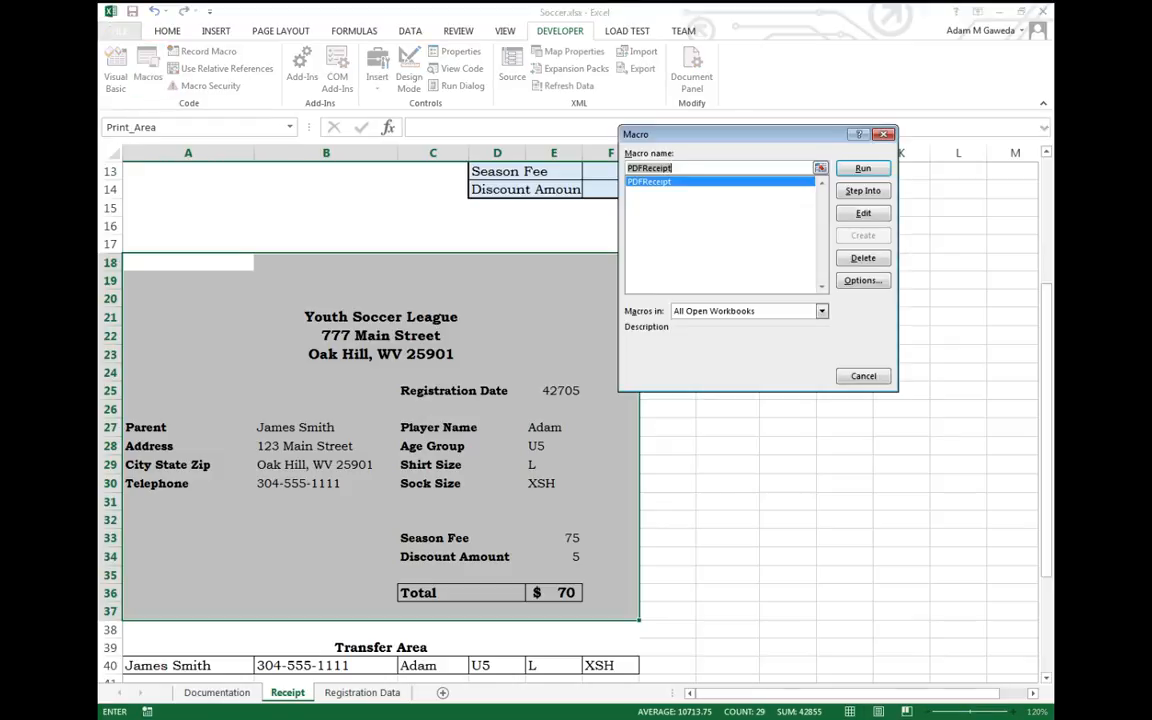
left_click(862, 168)
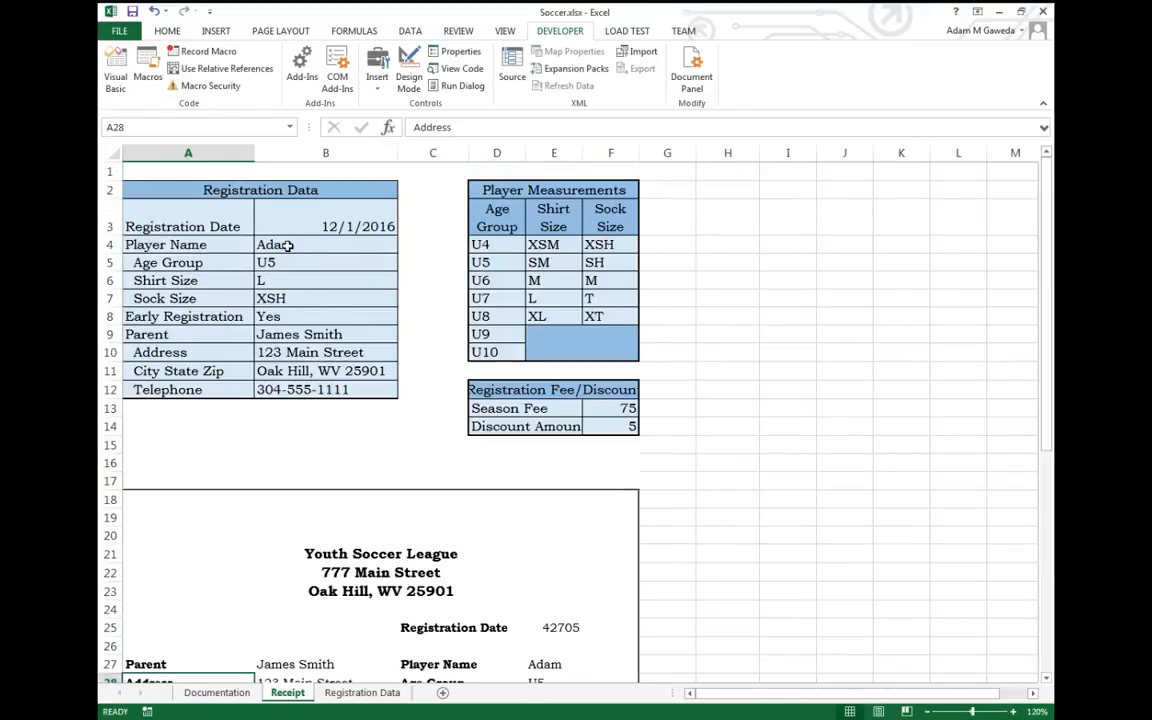
- Enter the new player Susan with age group U7, shirt size SM and sock size SH
left_click(324, 244)
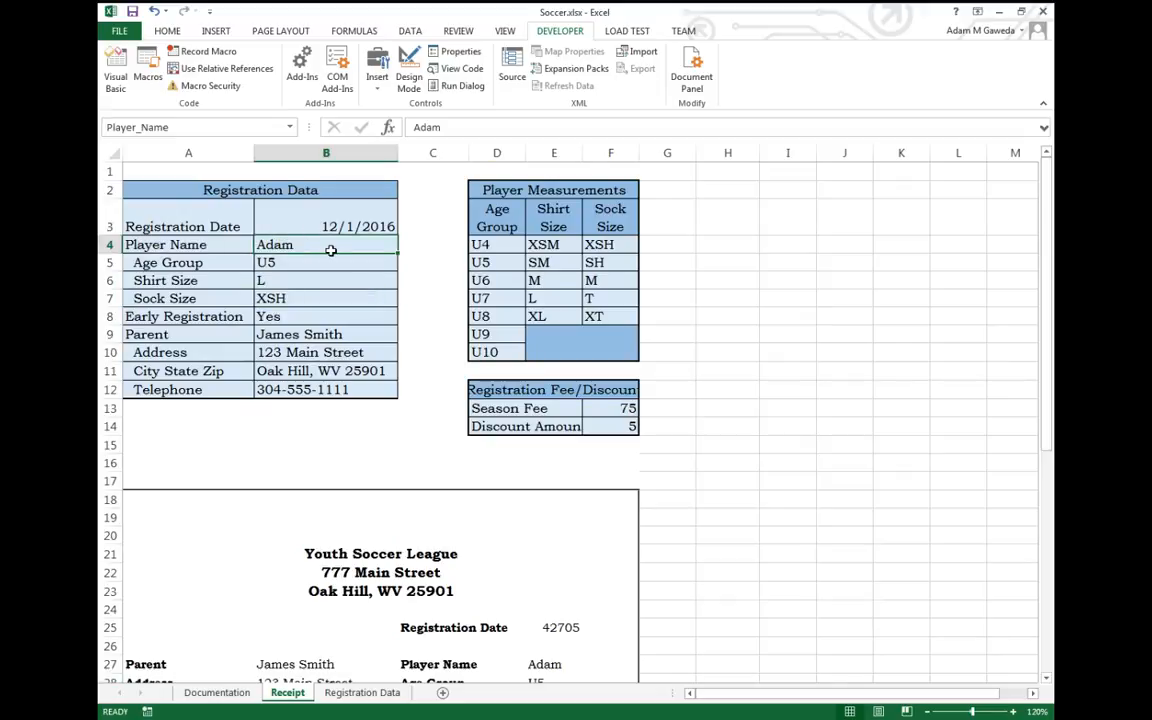
type("Susan")
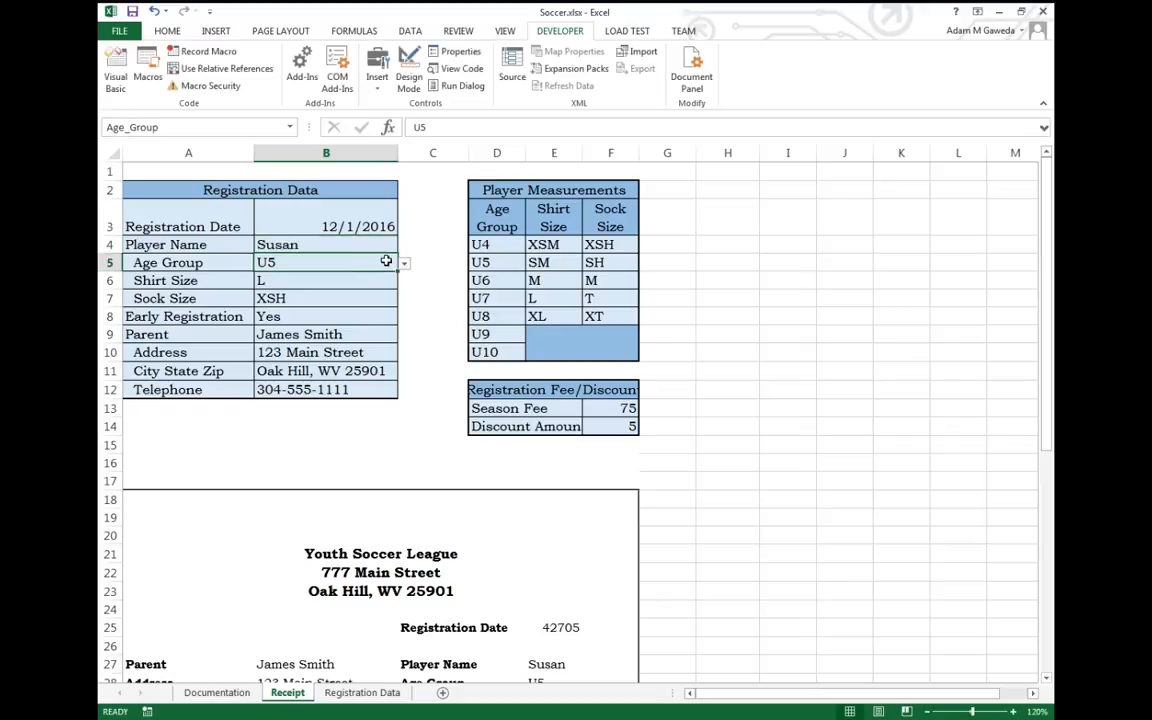
left_click(404, 262)
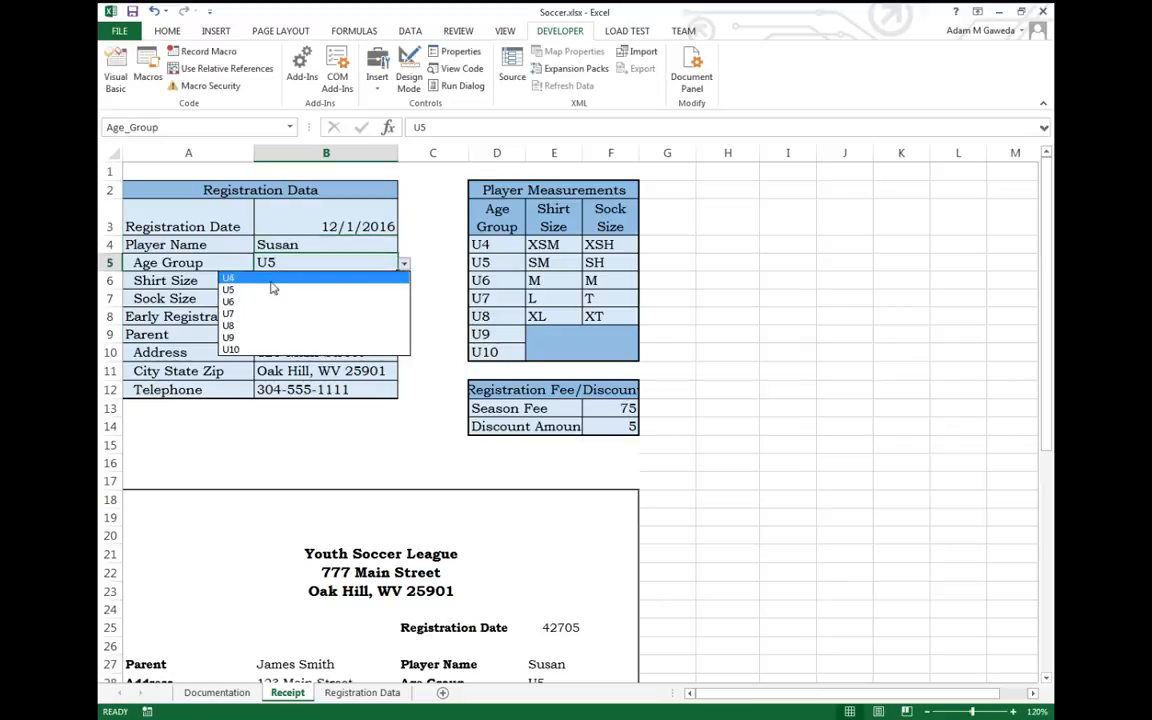
mouse_move(244, 316)
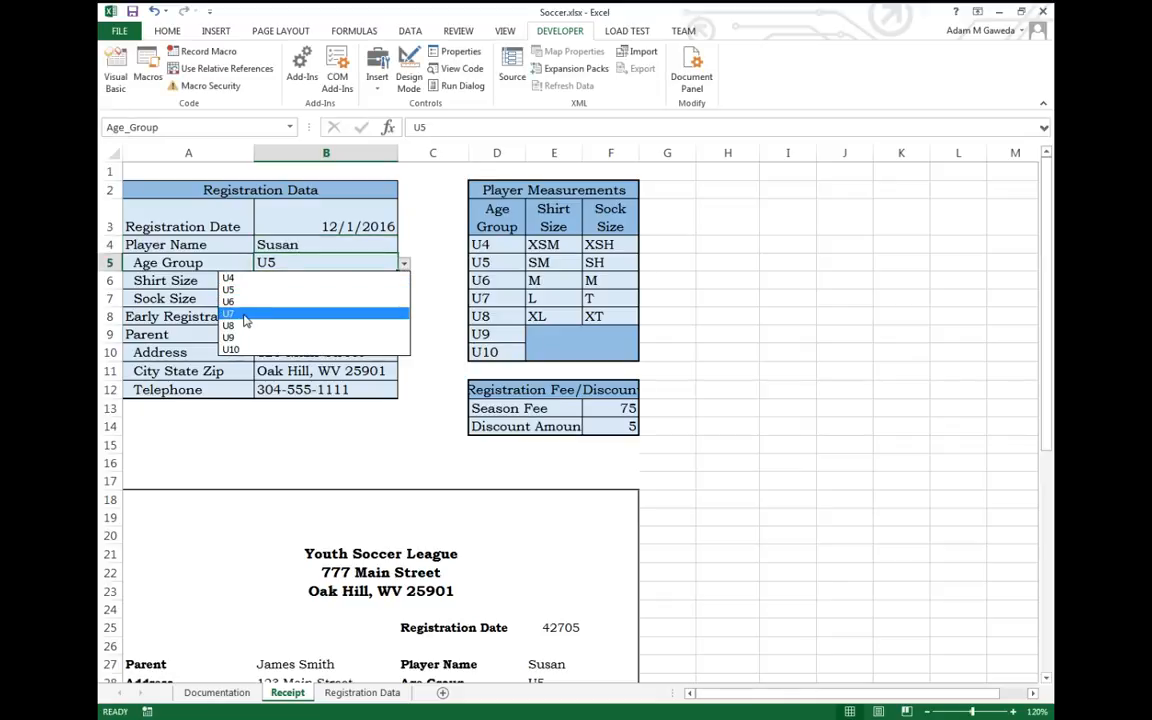
left_click(228, 312)
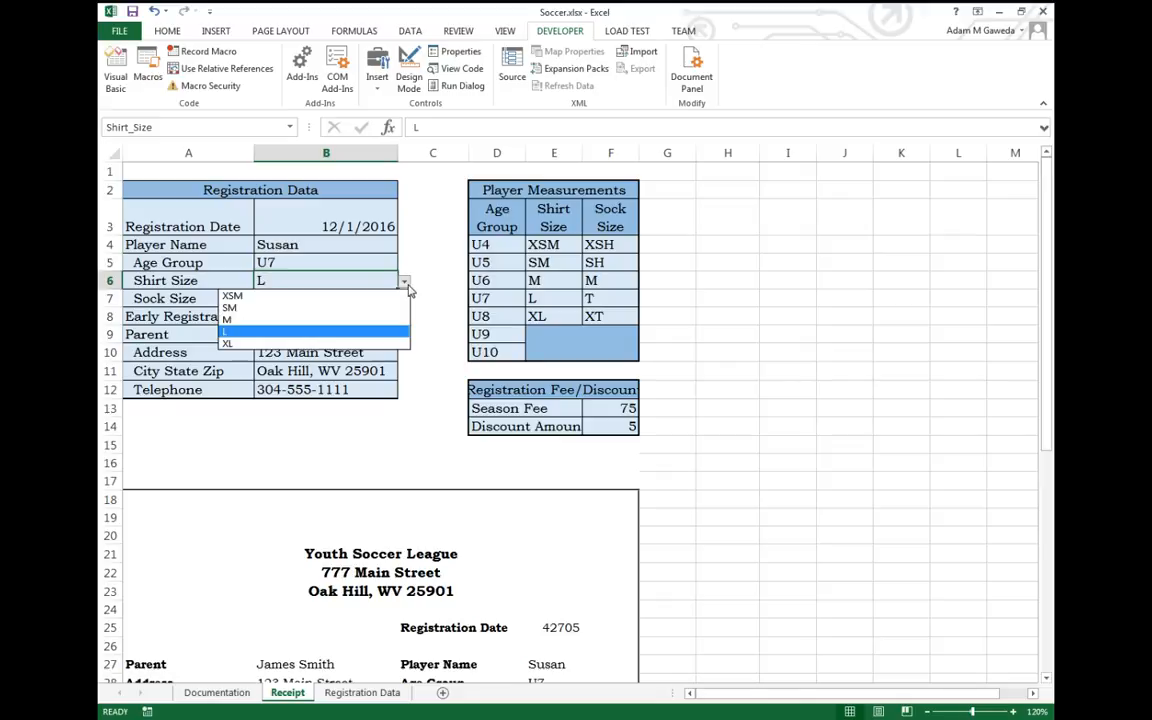
left_click(228, 308)
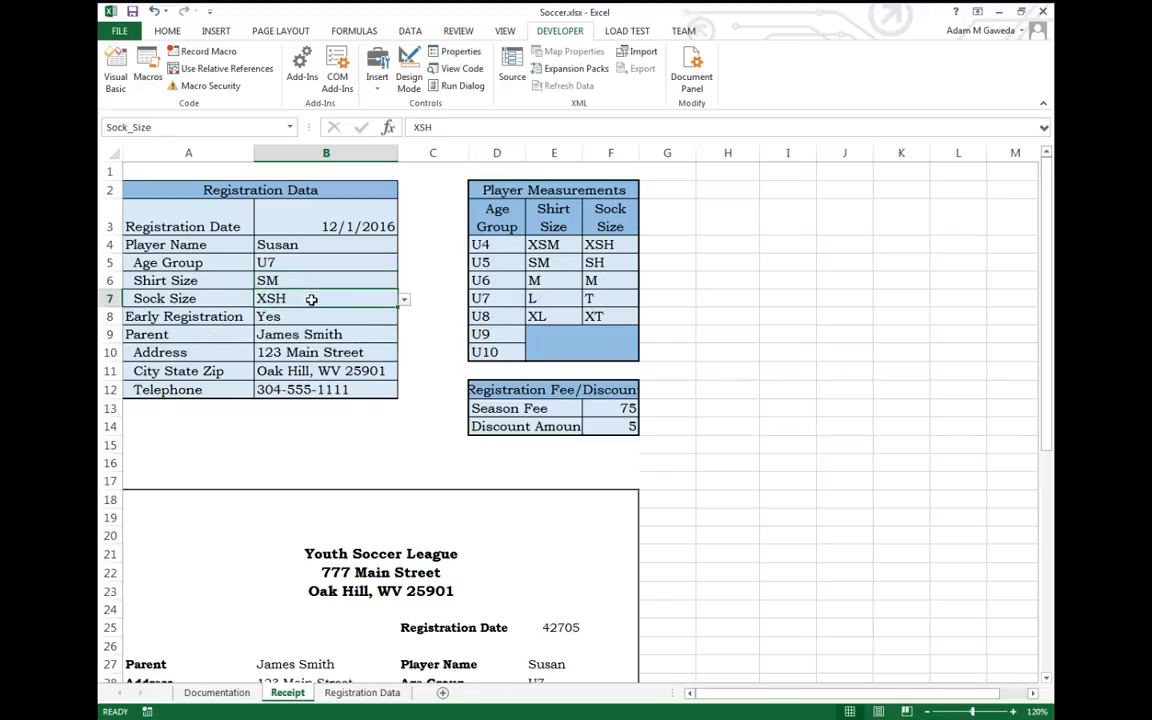
left_click(404, 300)
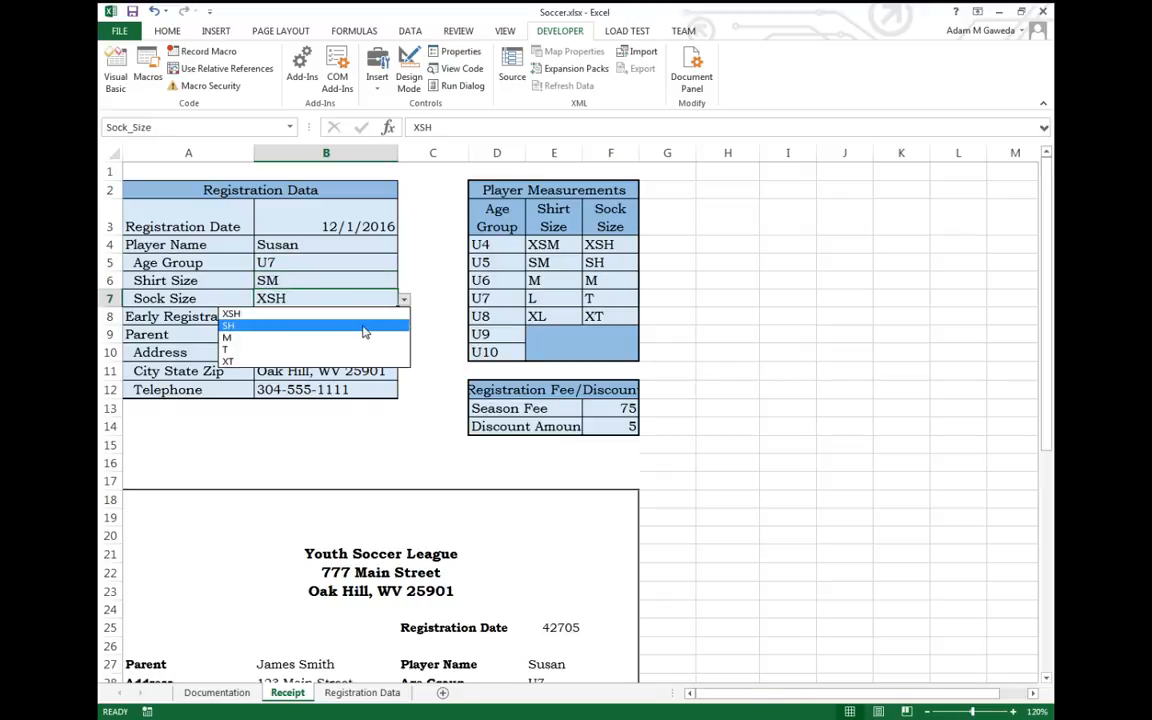
left_click(228, 324)
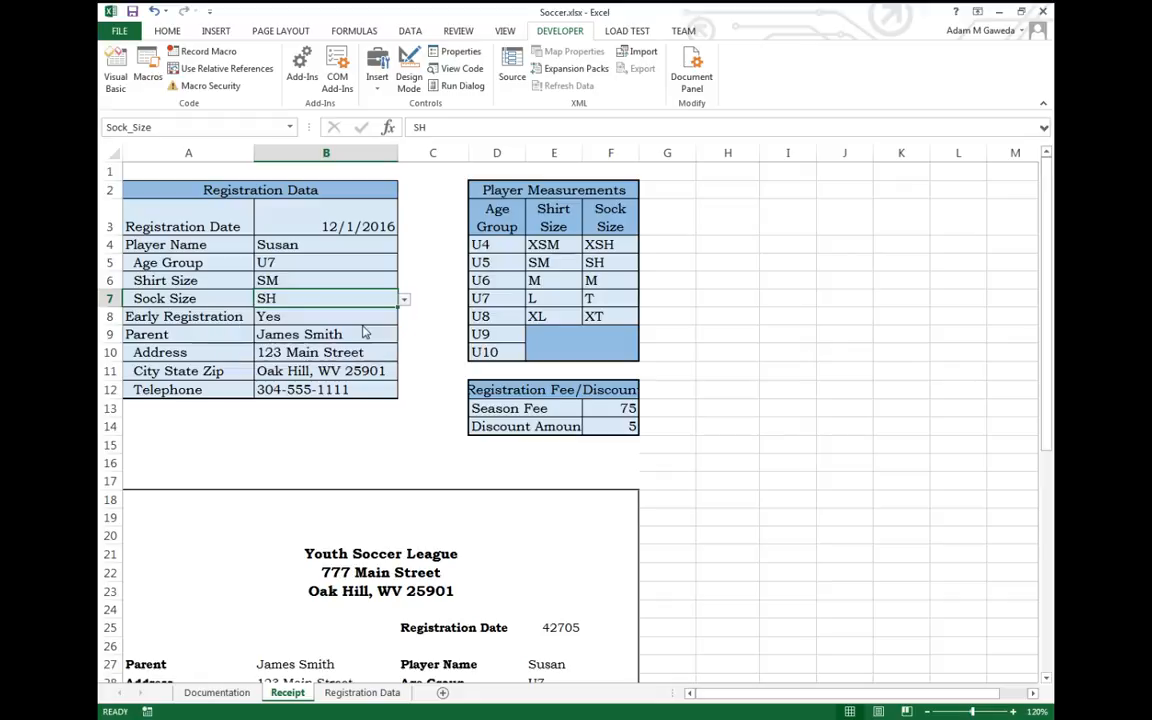
mouse_move(324, 286)
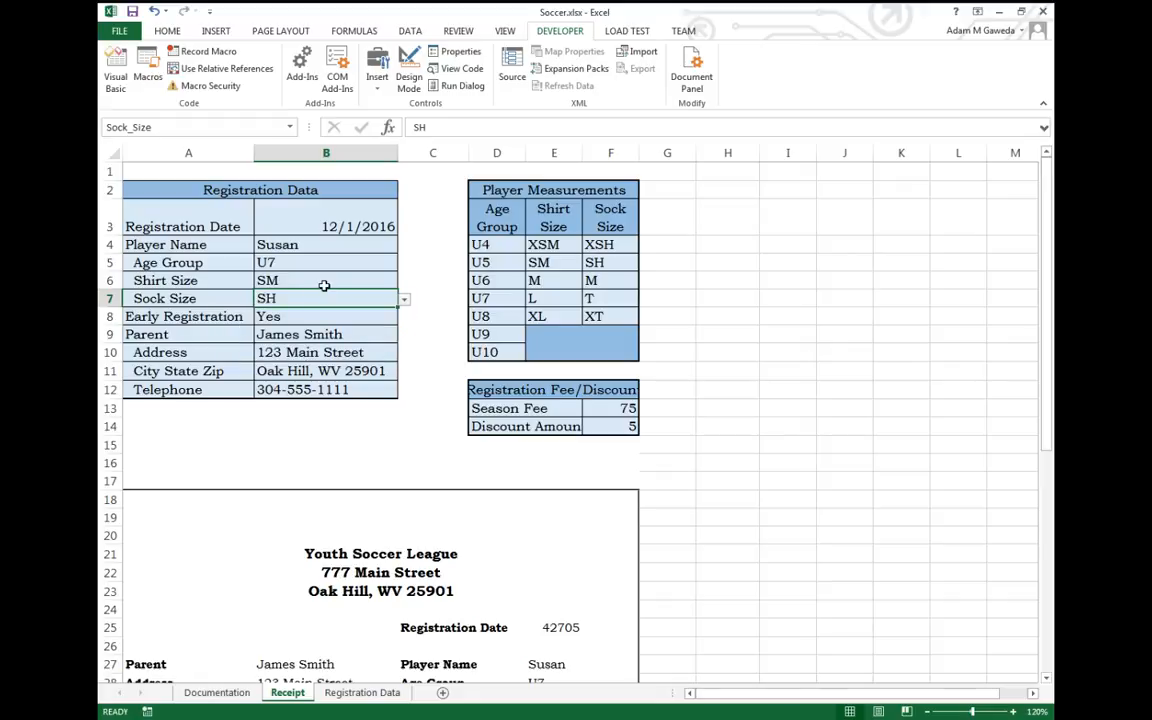
mouse_move(316, 312)
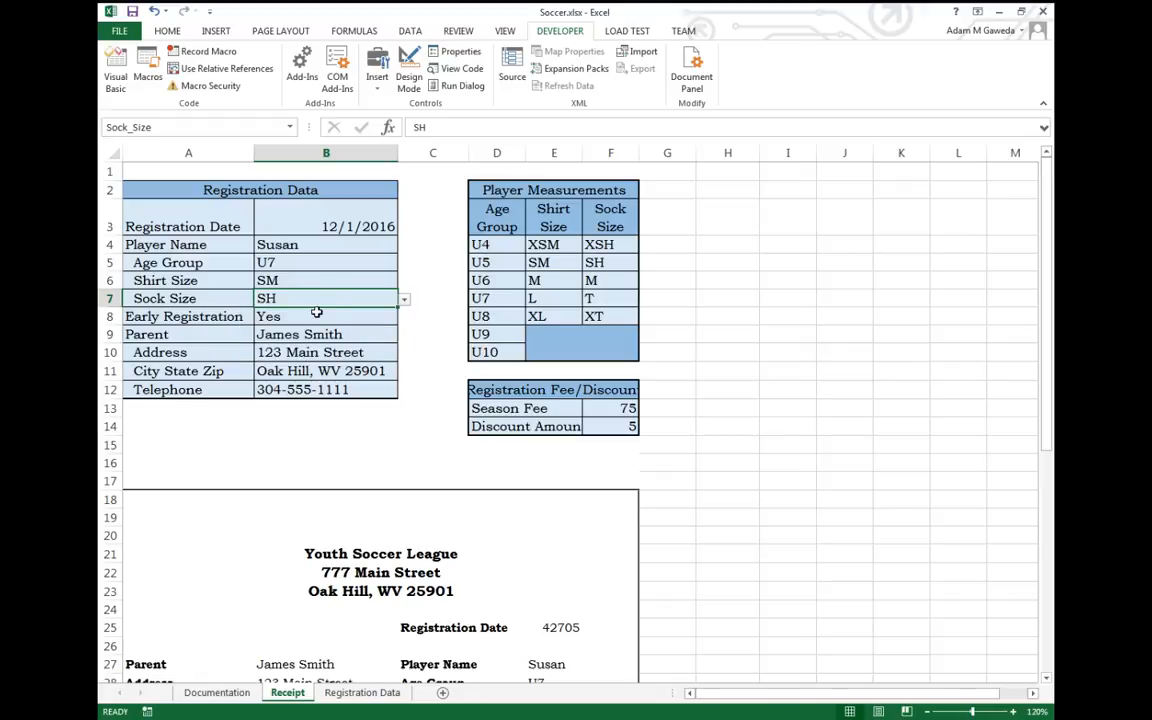
- Set Early Registration to No so the receipt shows no discount and a $75 total
left_click(300, 334)
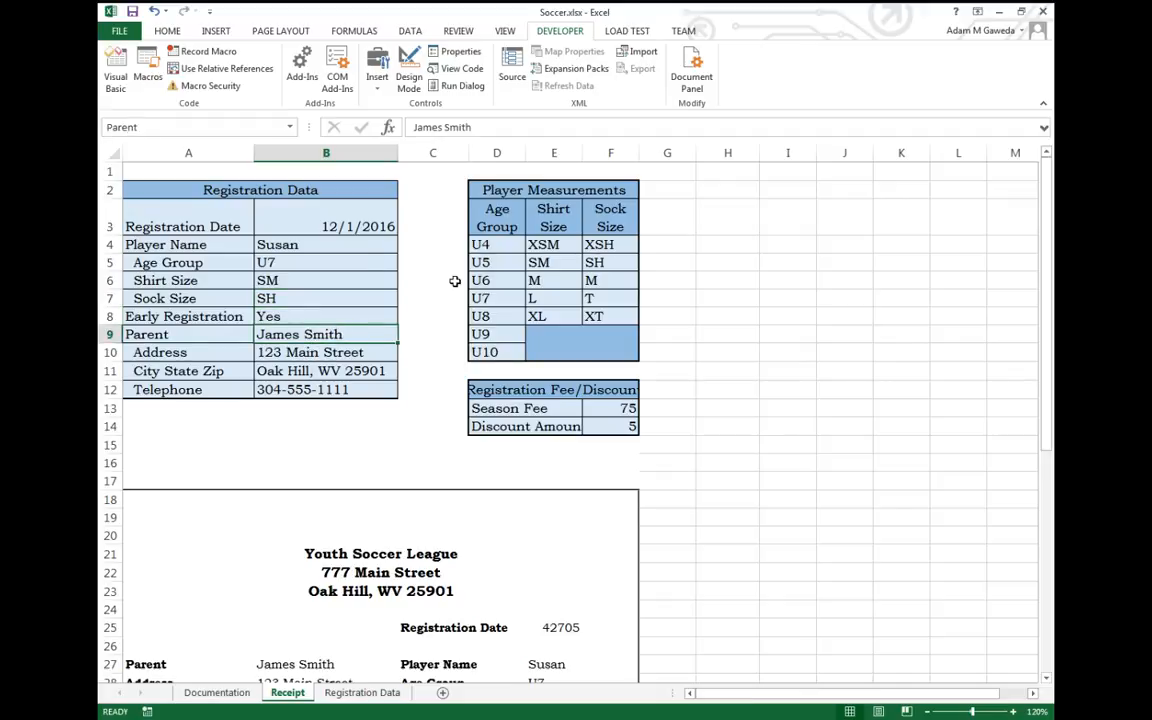
scroll("down", 3)
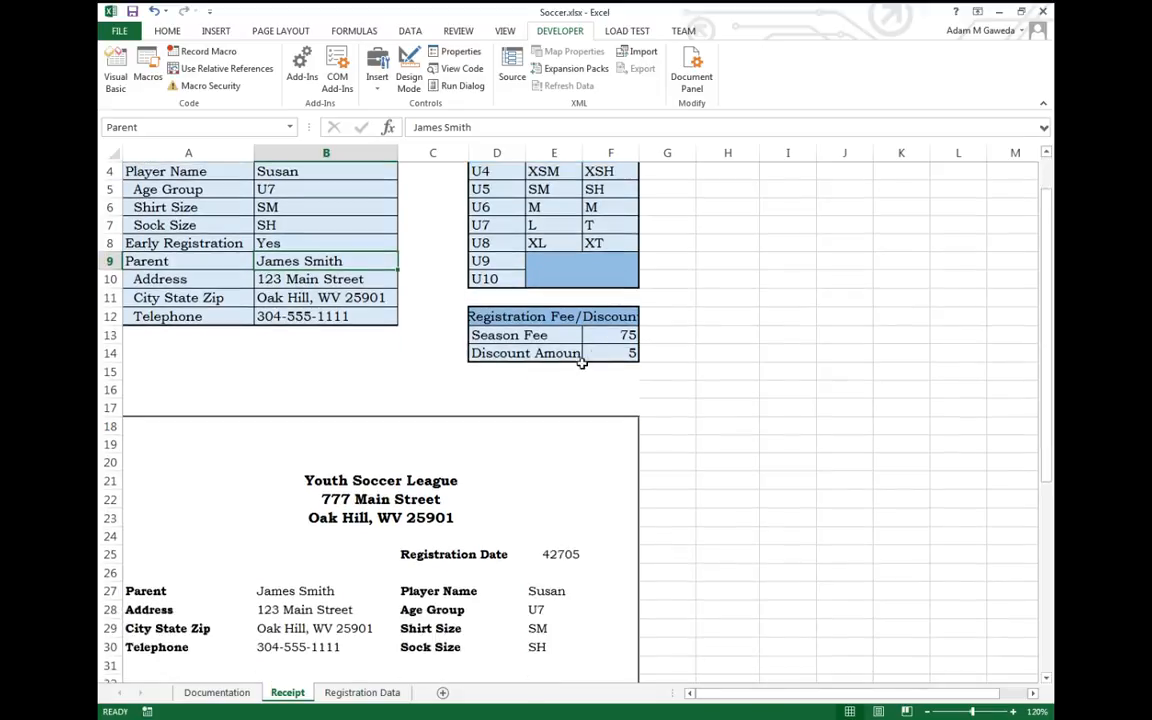
left_click(324, 244)
type("No")
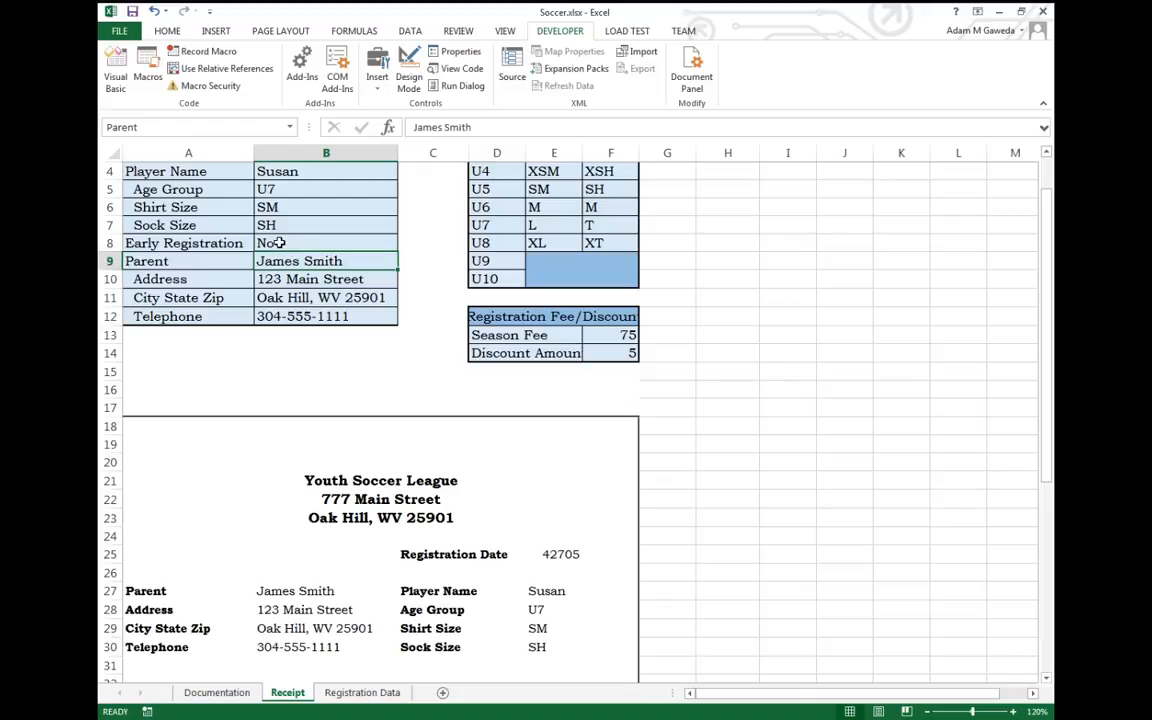
scroll("down", 3)
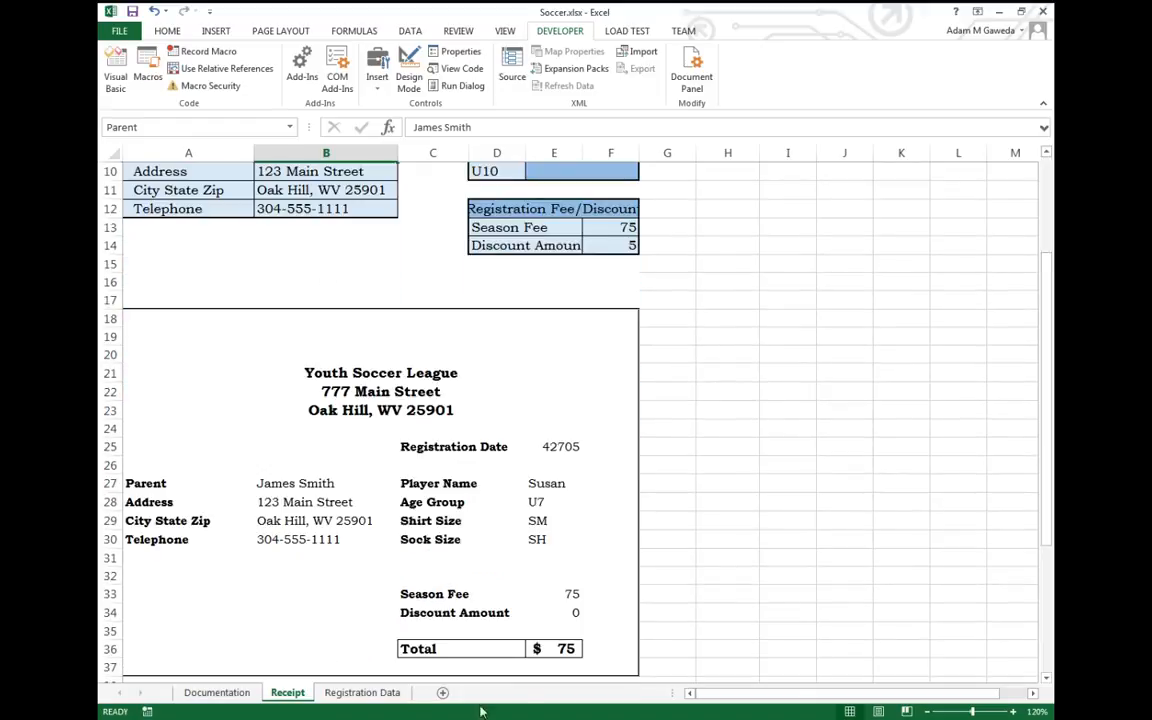
mouse_move(456, 438)
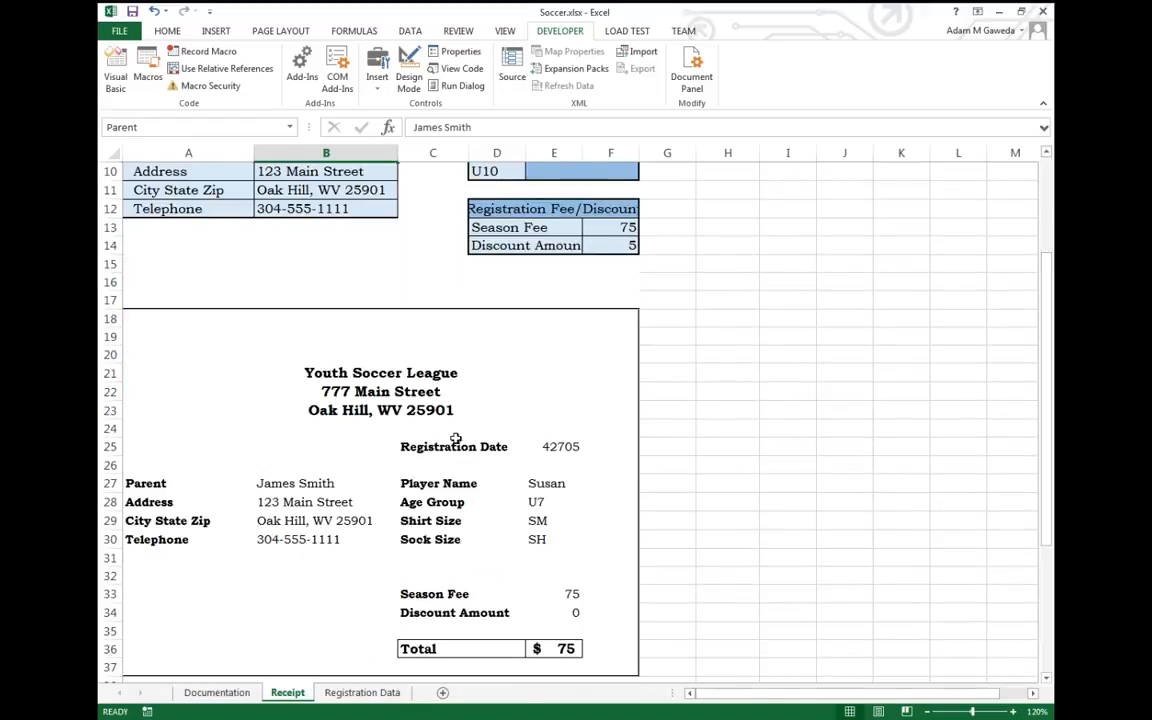
- Run PDFReceipt via its shortcut to republish Receipt.pdf with Susan's $75 U7 receipt, then close the PDF
scroll("up", 3)
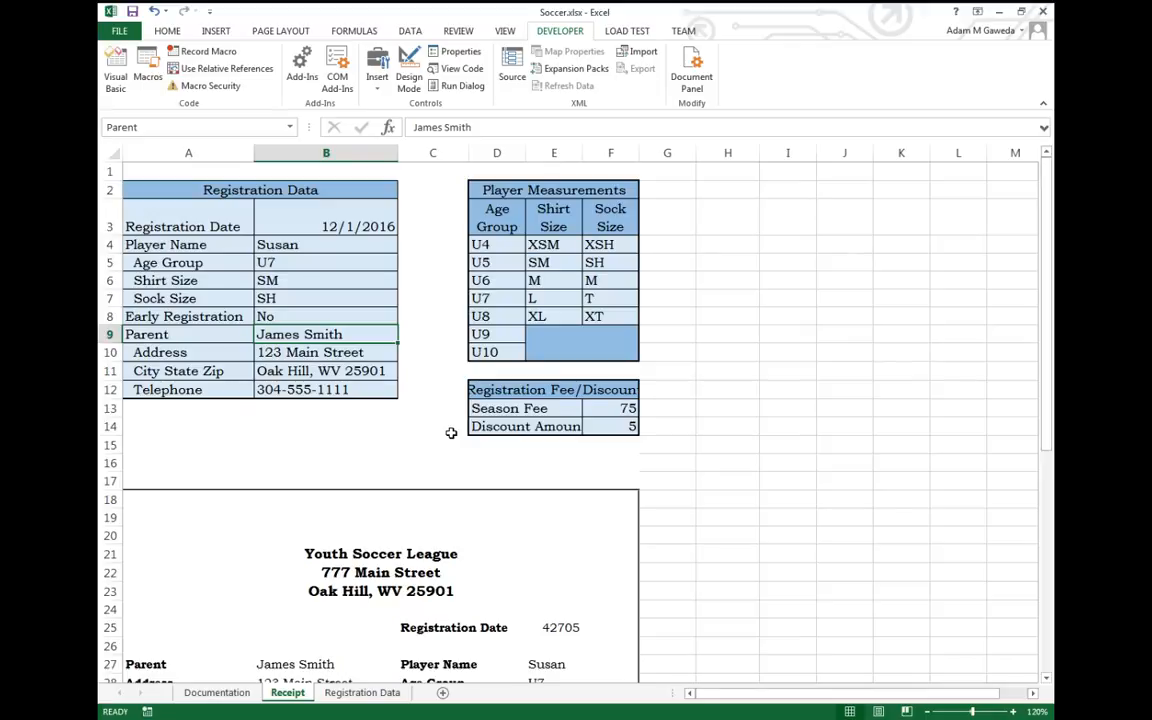
left_click(208, 52)
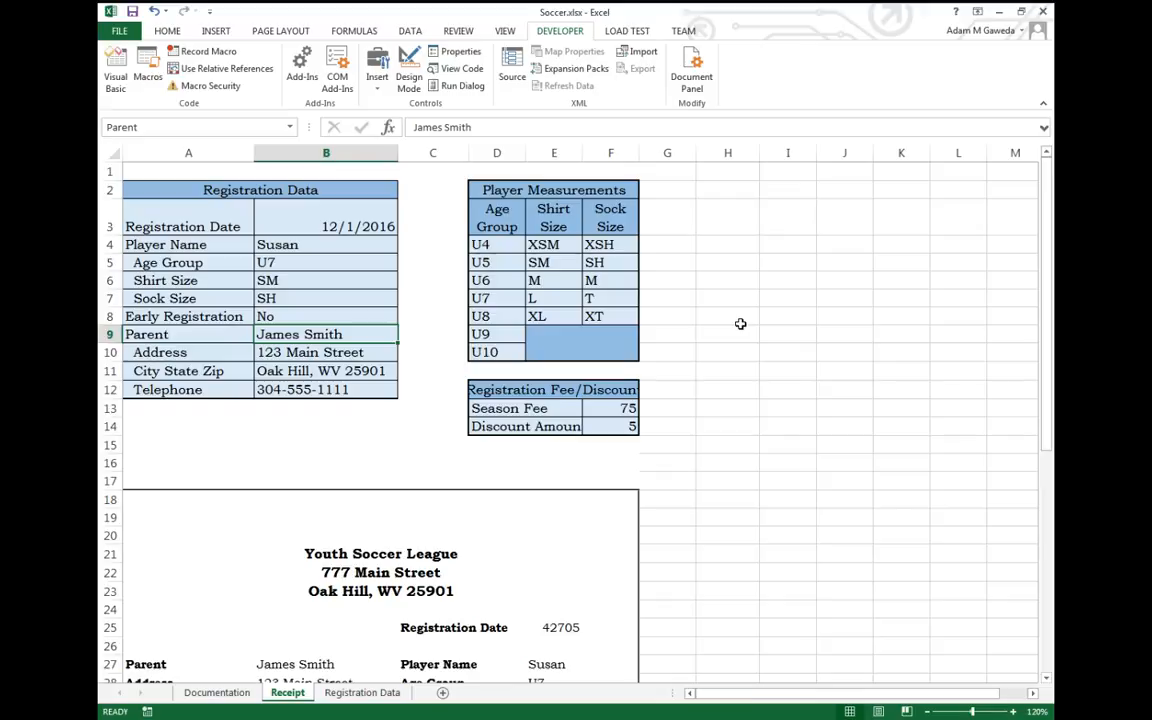
scroll("down", 3)
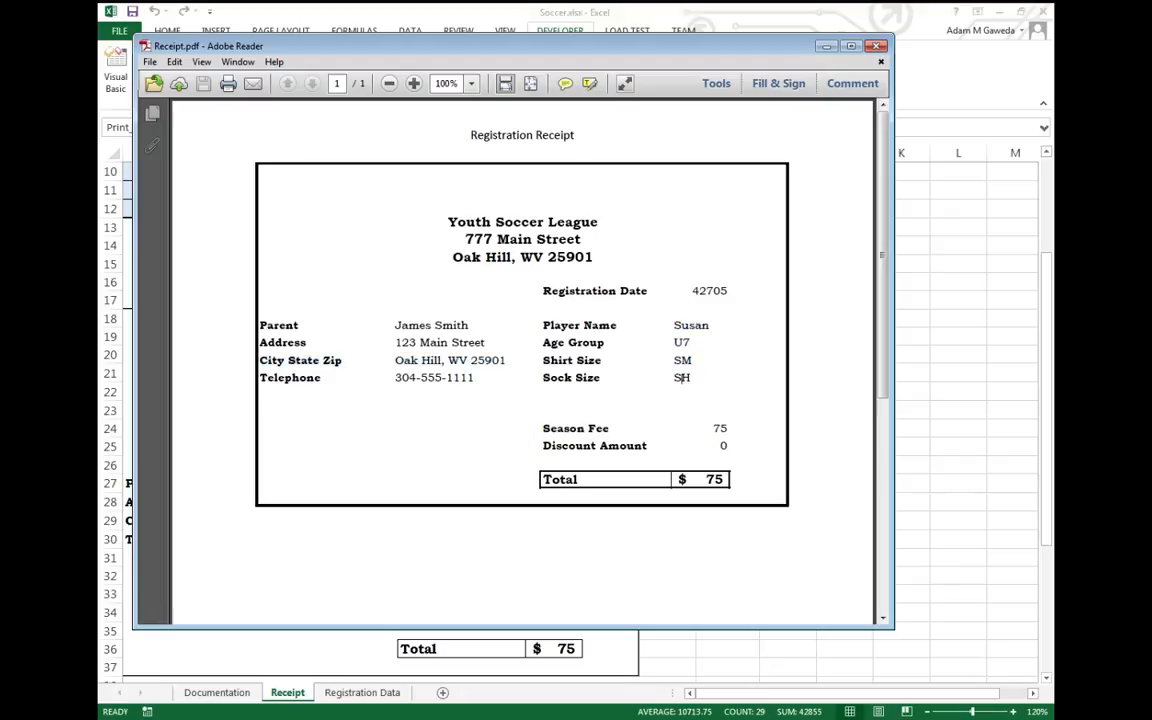
left_click(876, 46)
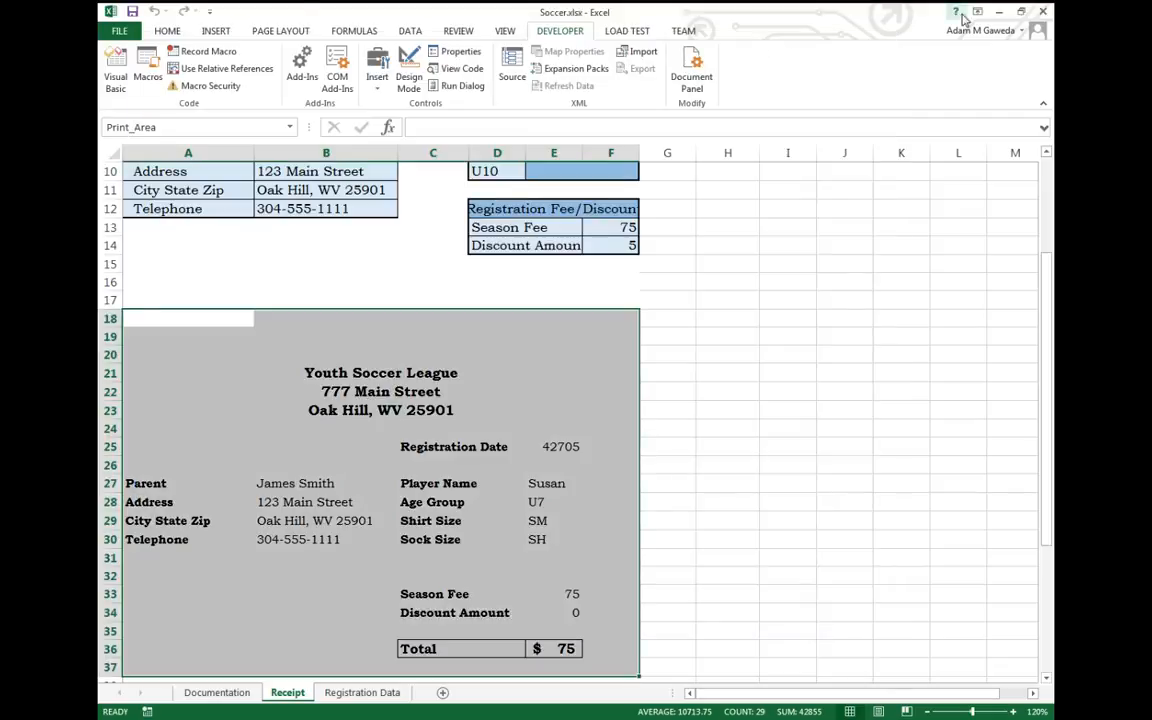